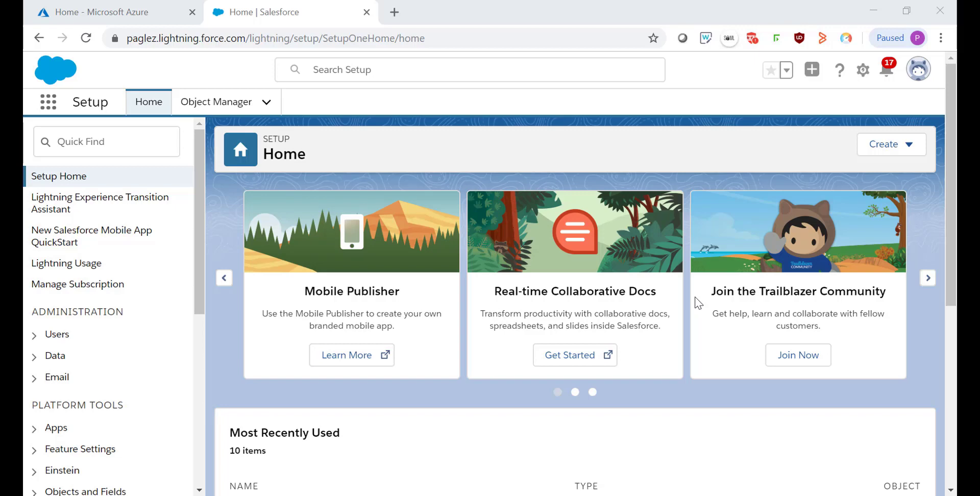
Switch from Salesforce Setup to the Home - Microsoft Azure portal tab
left_click(113, 12)
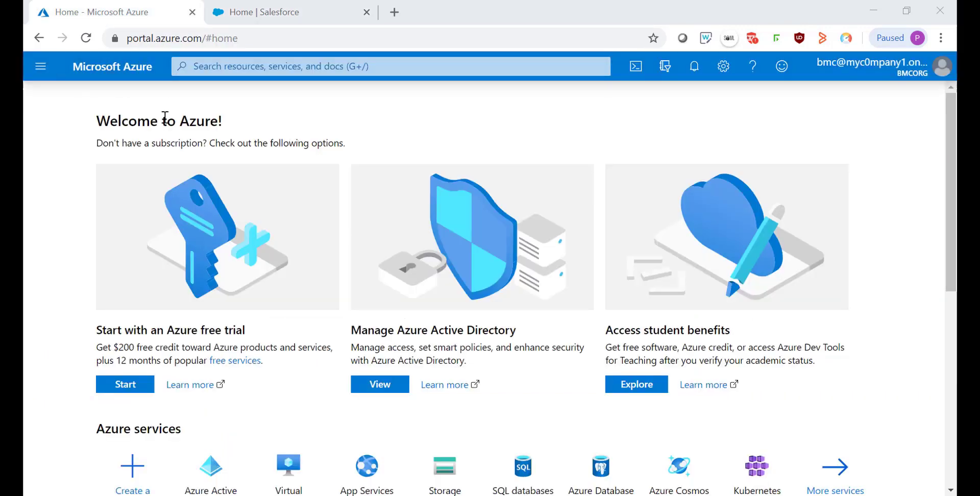
mouse_move(41, 66)
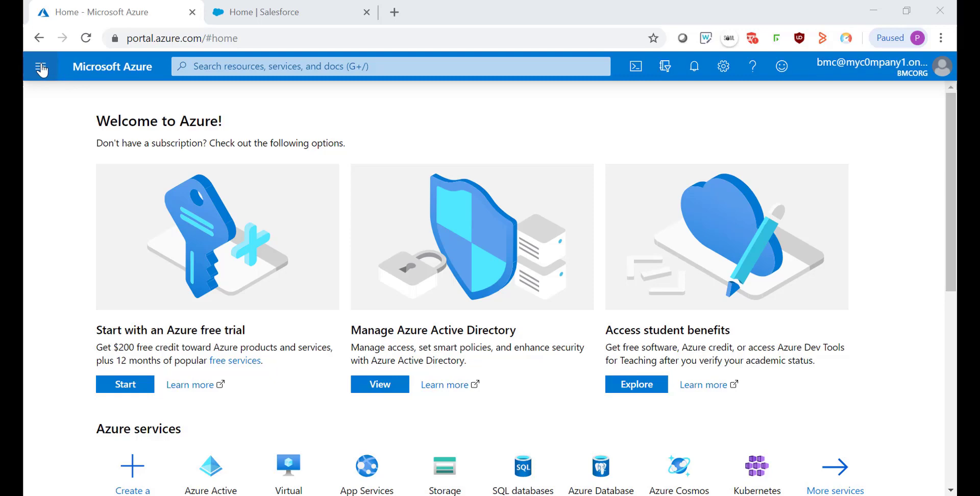
Create the My BMC Company directory with domain mybmcorg.onmicrosoft.com and confirm in notifications
left_click(41, 66)
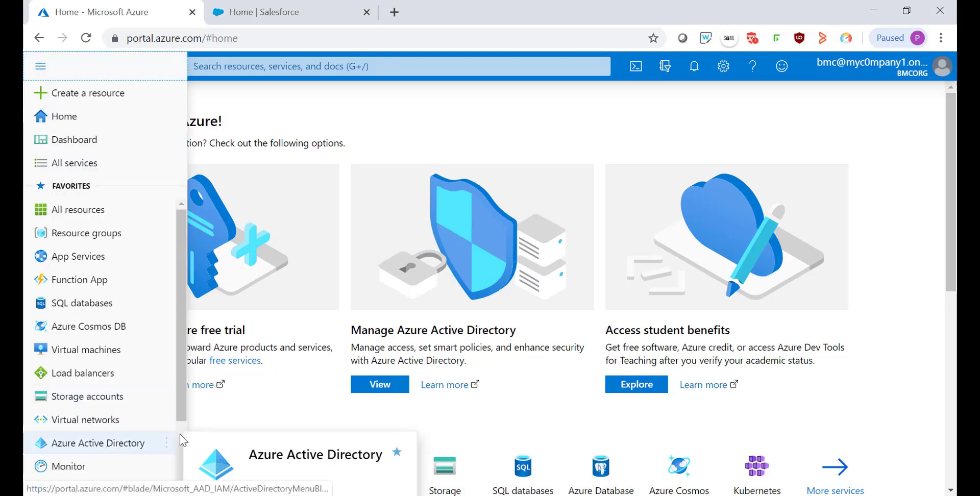
left_click(97, 442)
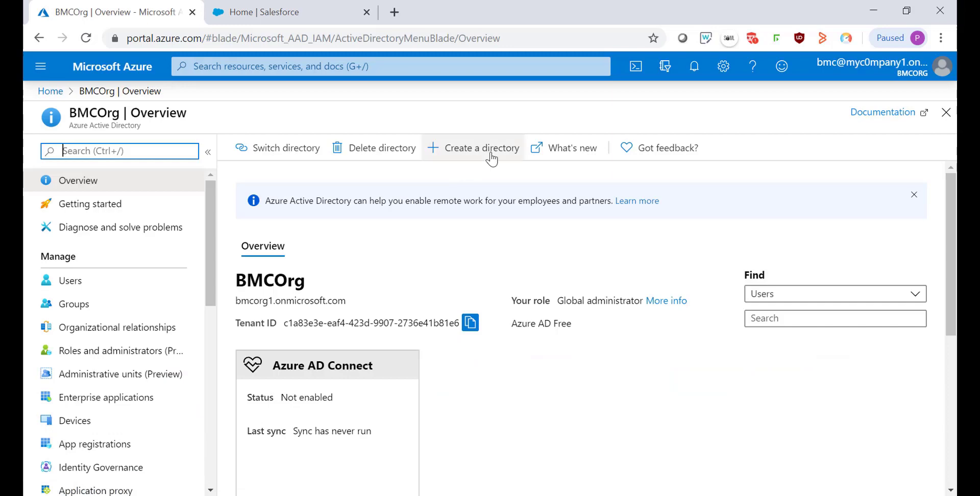
left_click(480, 148)
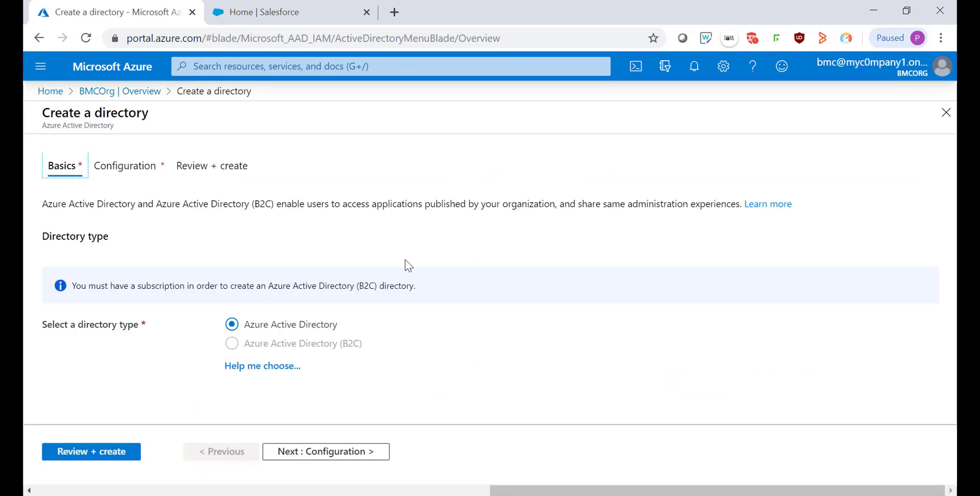
mouse_move(283, 332)
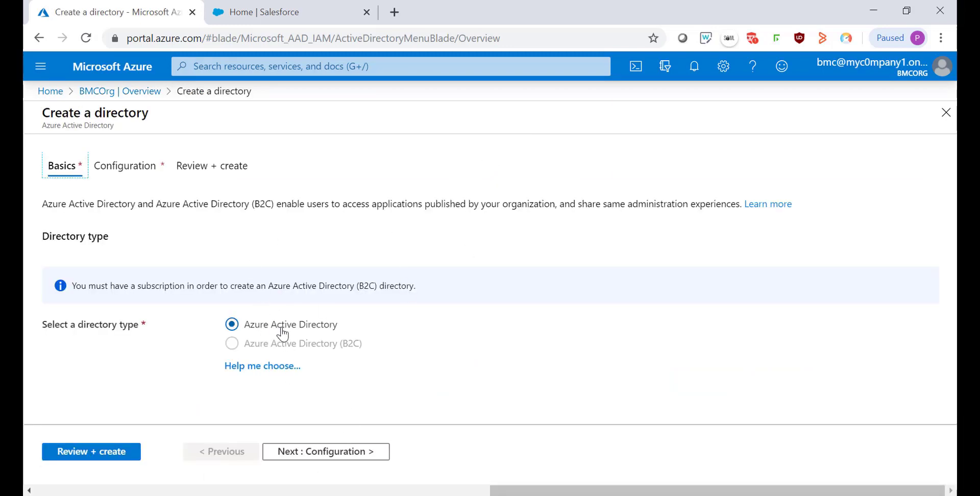
left_click(325, 451)
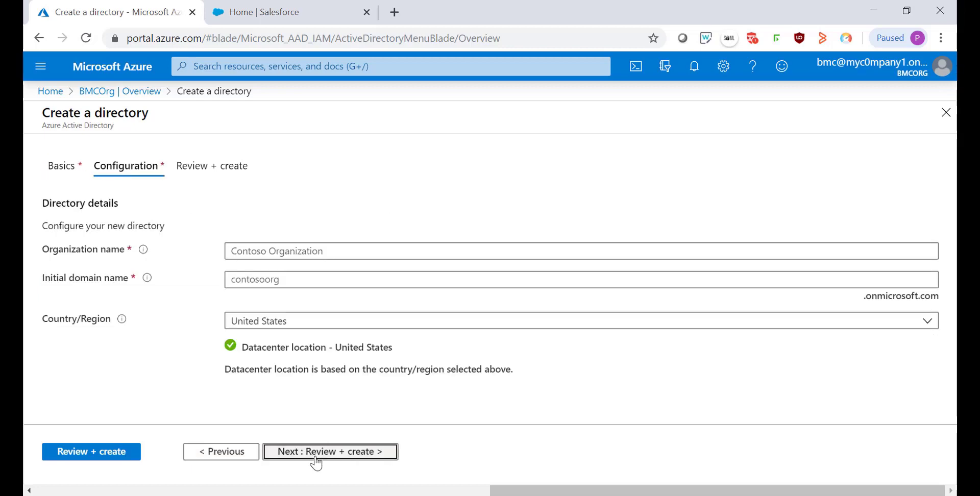
mouse_move(307, 208)
type("mybmcorg")
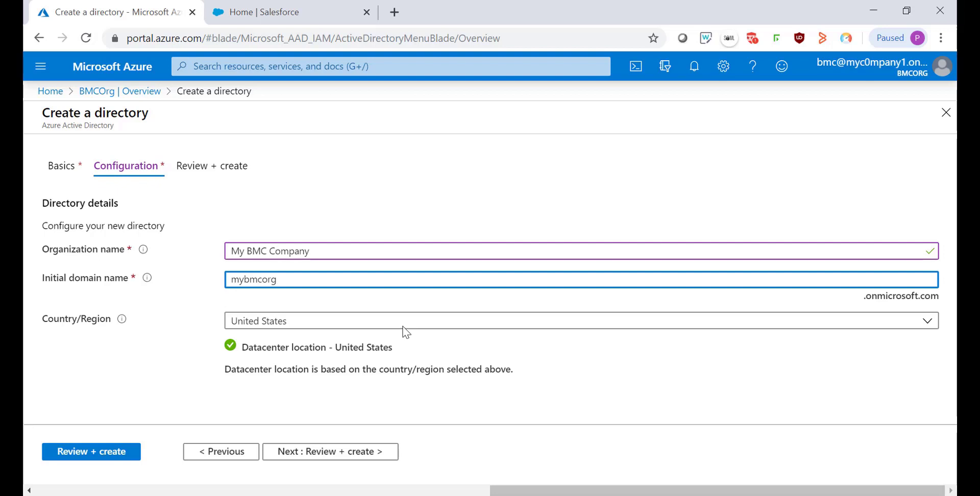
left_click(330, 451)
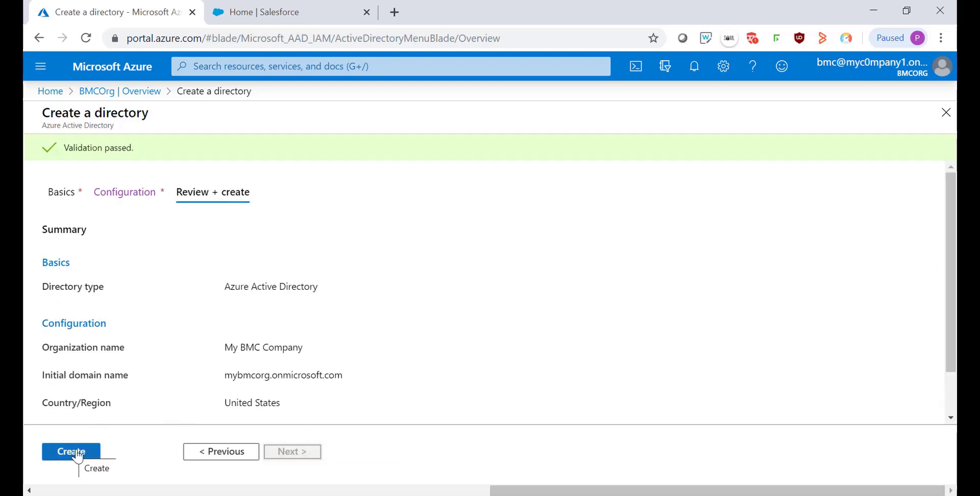
left_click(70, 451)
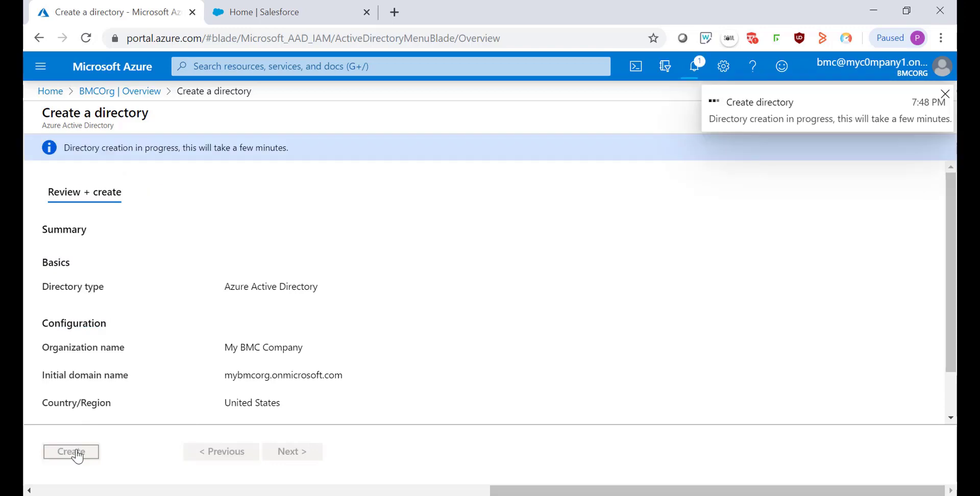
left_click(693, 67)
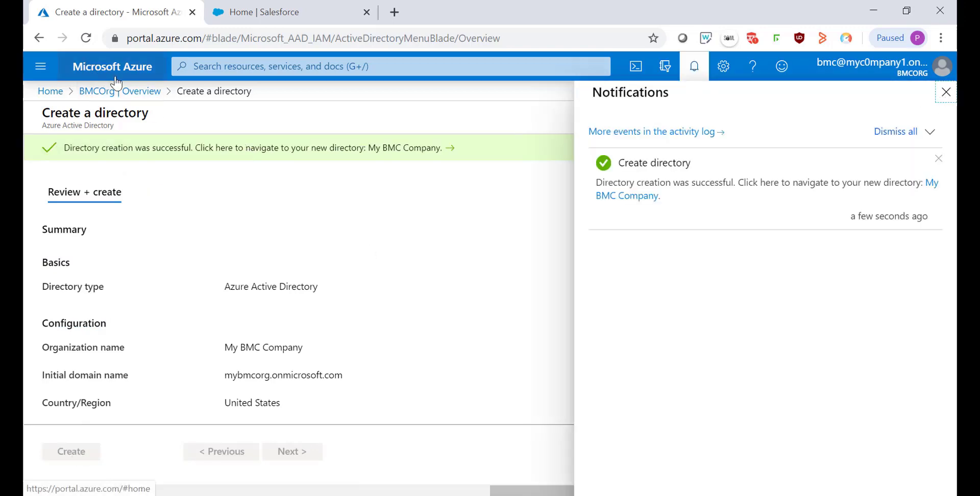
Return to BMCOrg overview and switch the portal into the My BMC Company directory
left_click(929, 182)
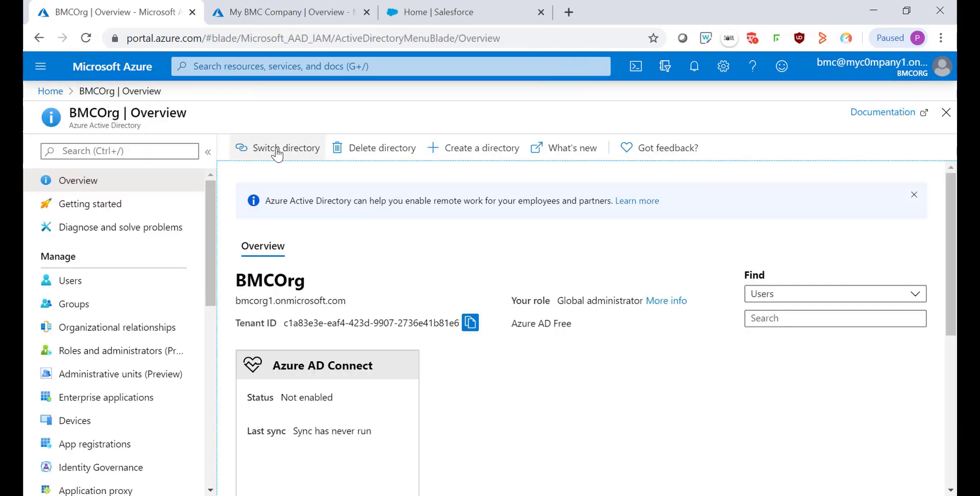
mouse_move(283, 169)
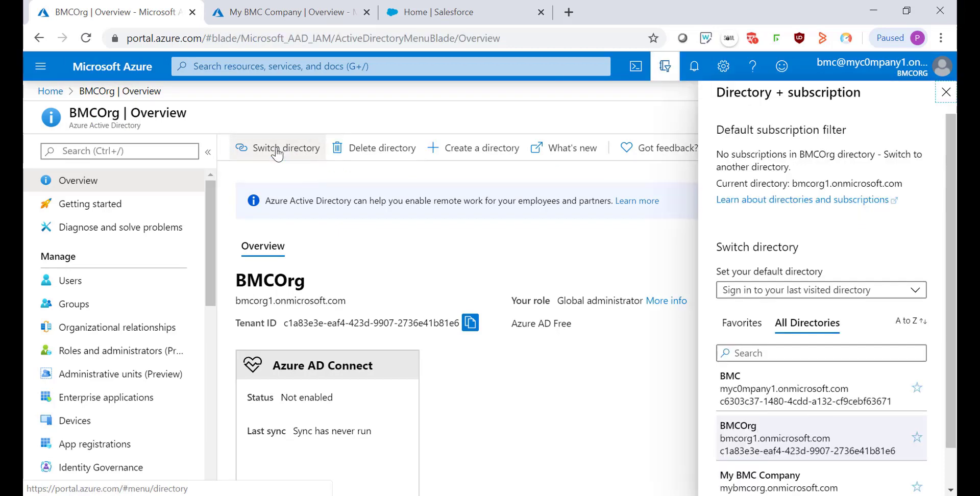
scroll("down", 3)
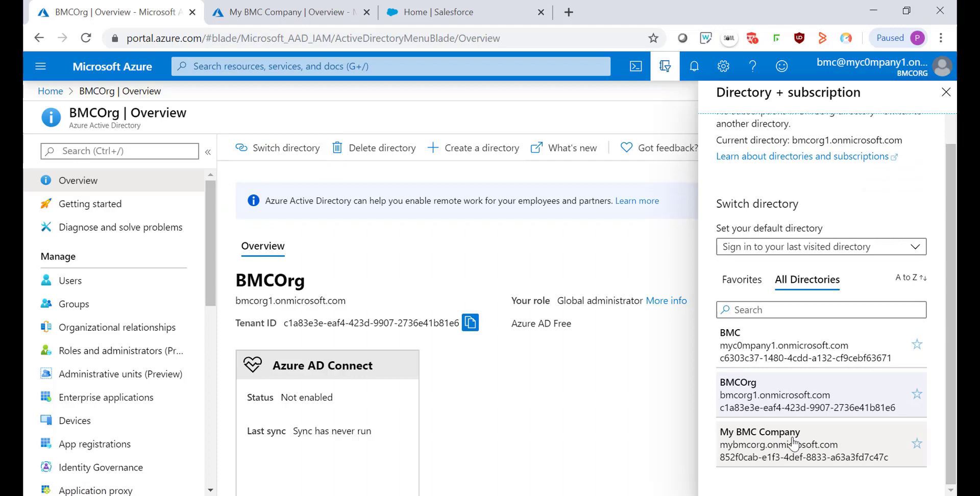
left_click(760, 437)
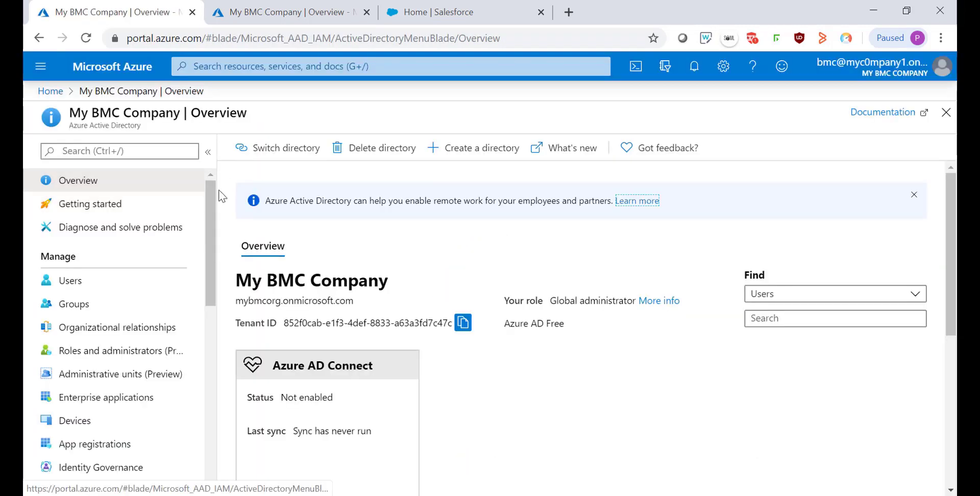
mouse_move(106, 397)
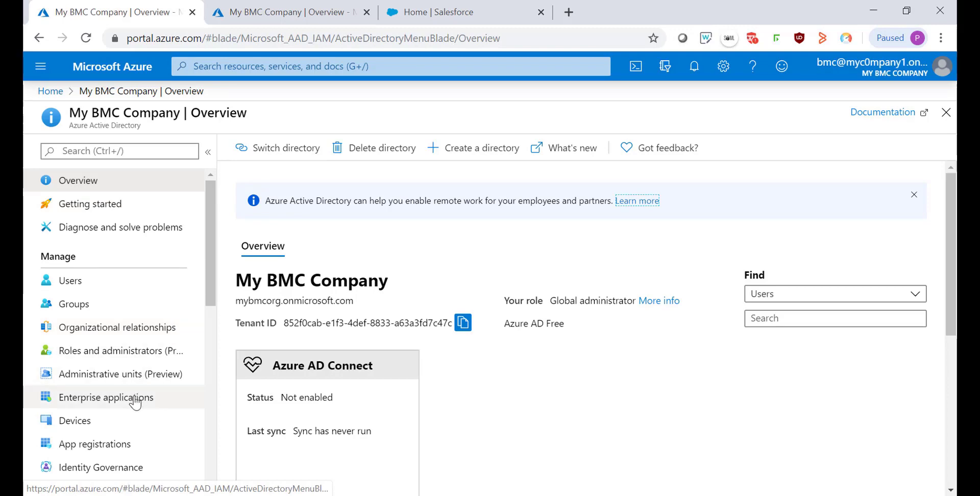
Search the application gallery for 'salesforce' and add Salesforce as an enterprise application
left_click(106, 397)
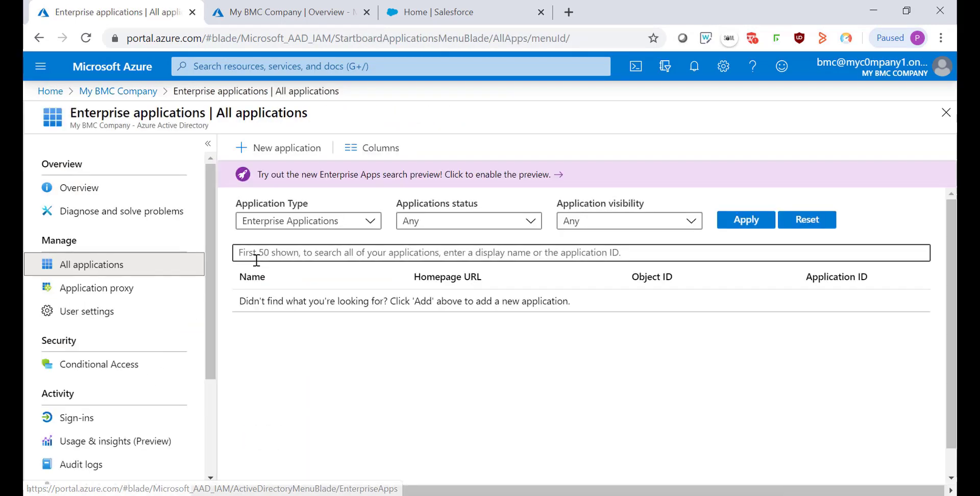
left_click(287, 148)
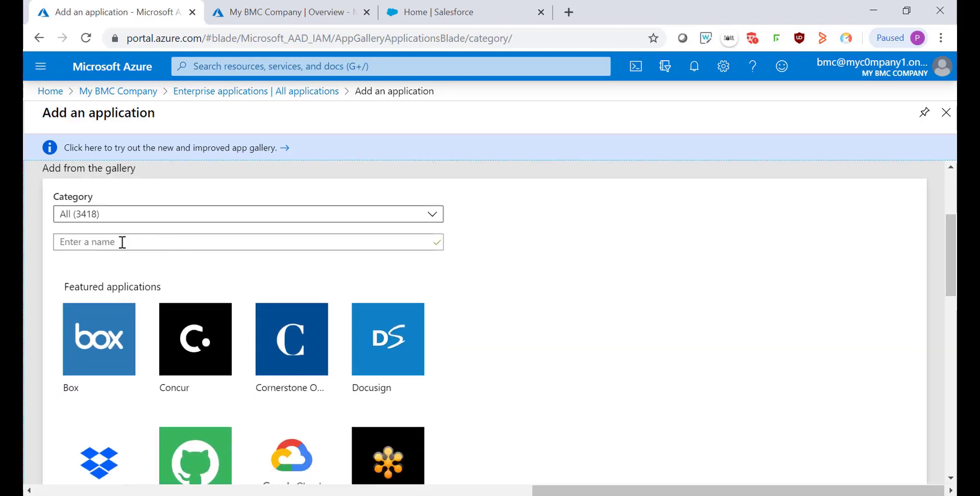
type("salesforce")
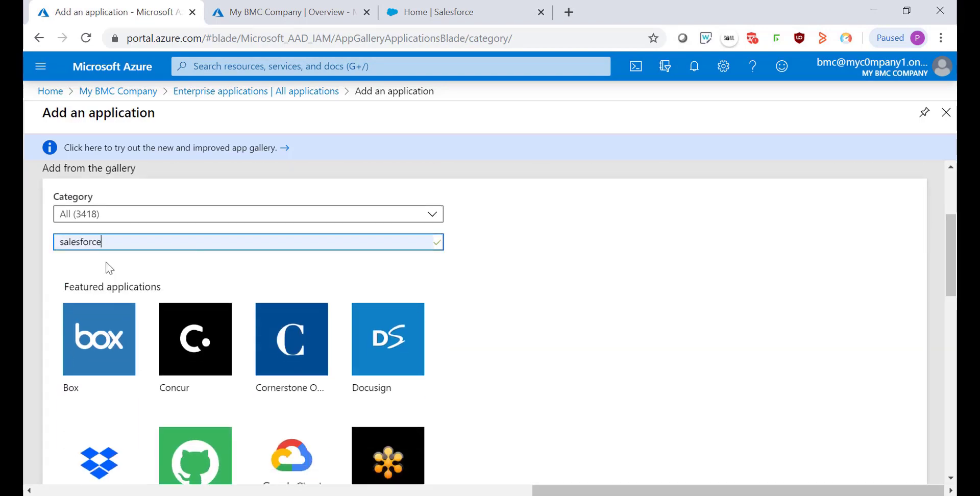
scroll("up", 3)
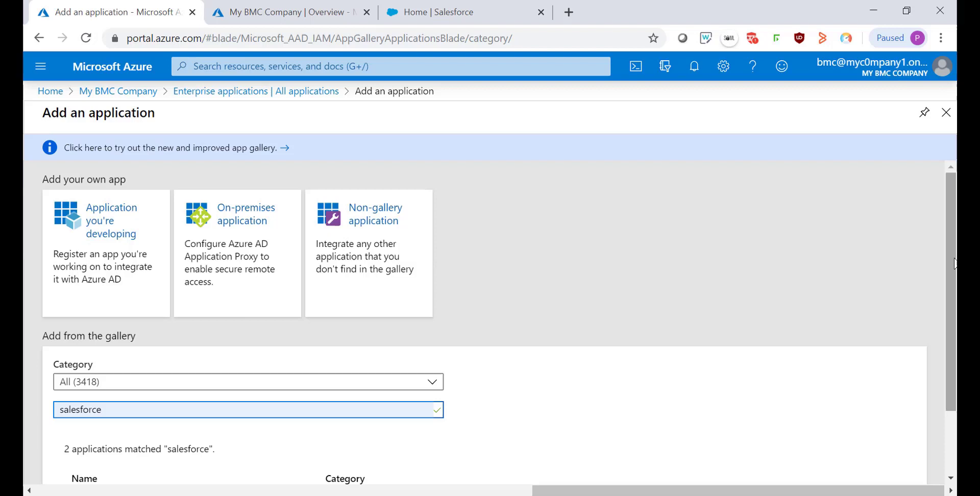
scroll("down", 3)
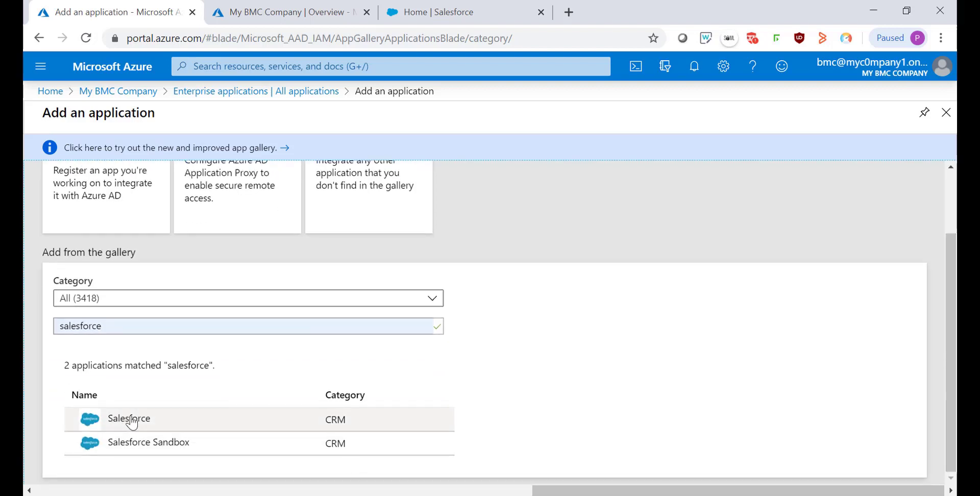
mouse_move(189, 449)
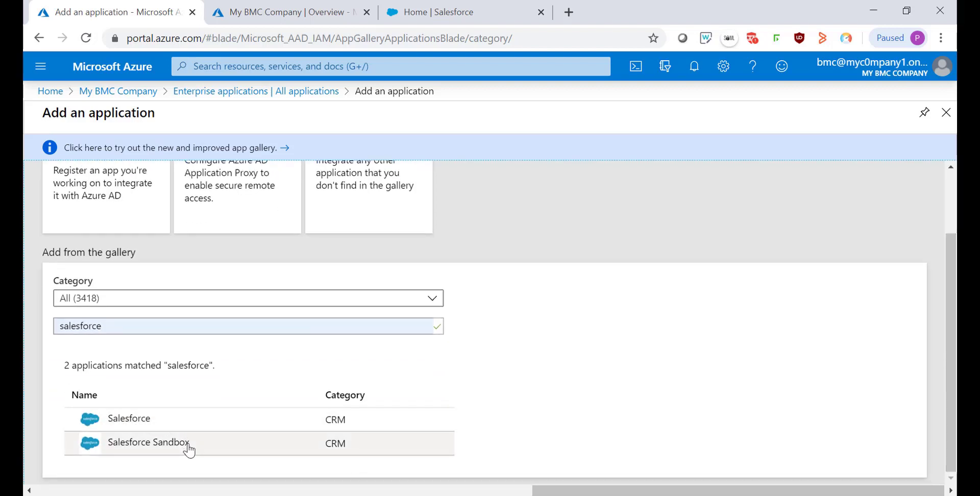
left_click(128, 418)
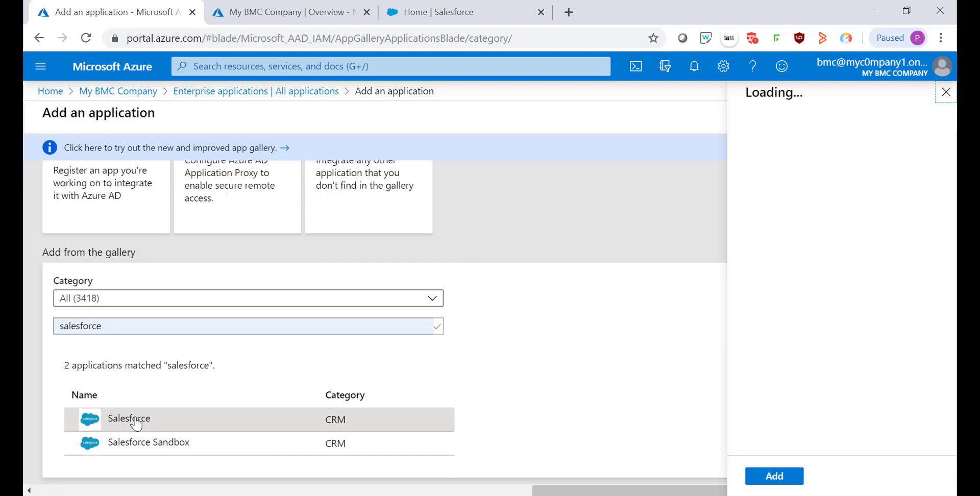
left_click(774, 476)
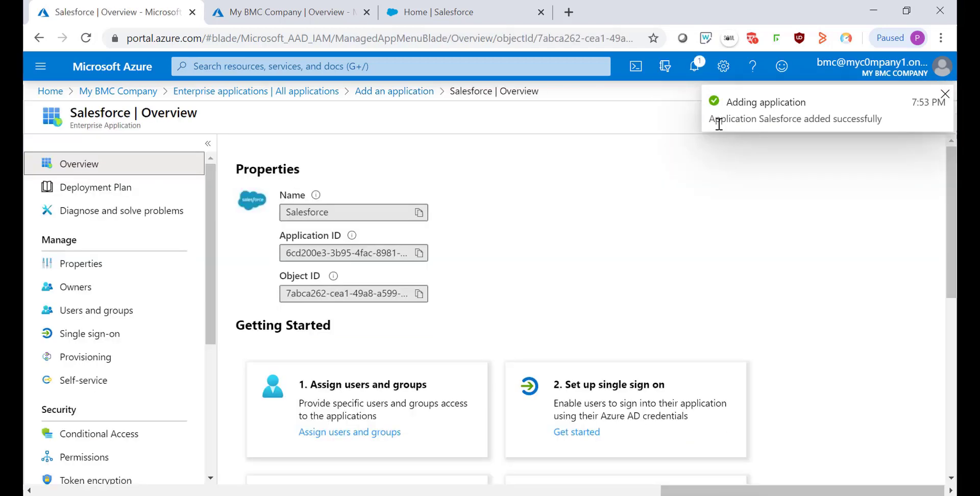
mouse_move(874, 119)
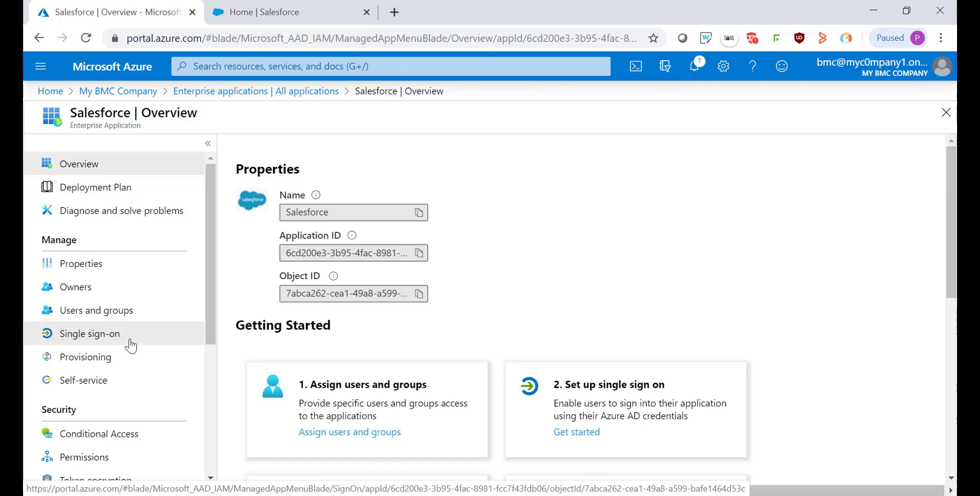
left_click(89, 333)
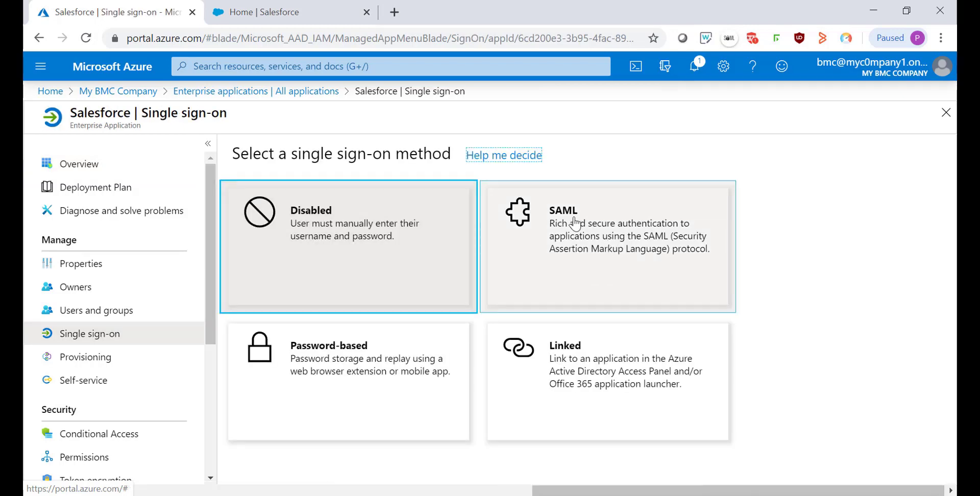
left_click(607, 246)
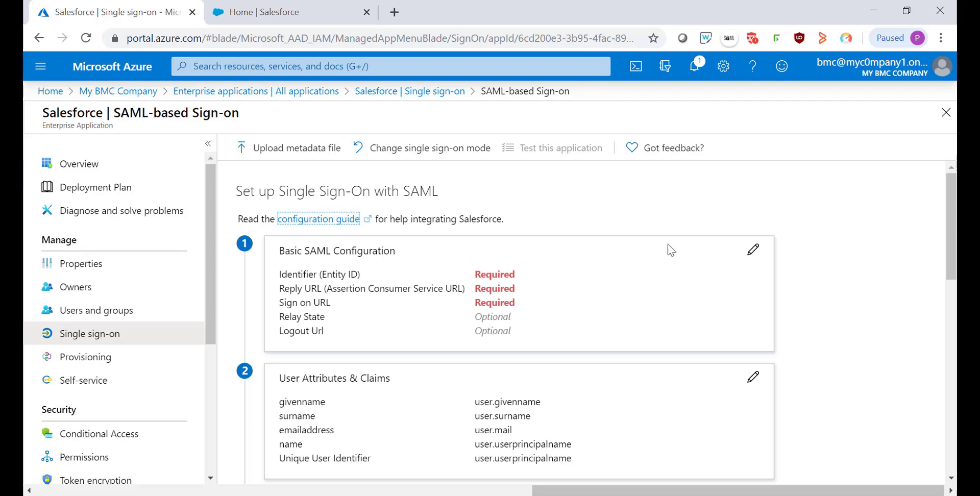
mouse_move(753, 249)
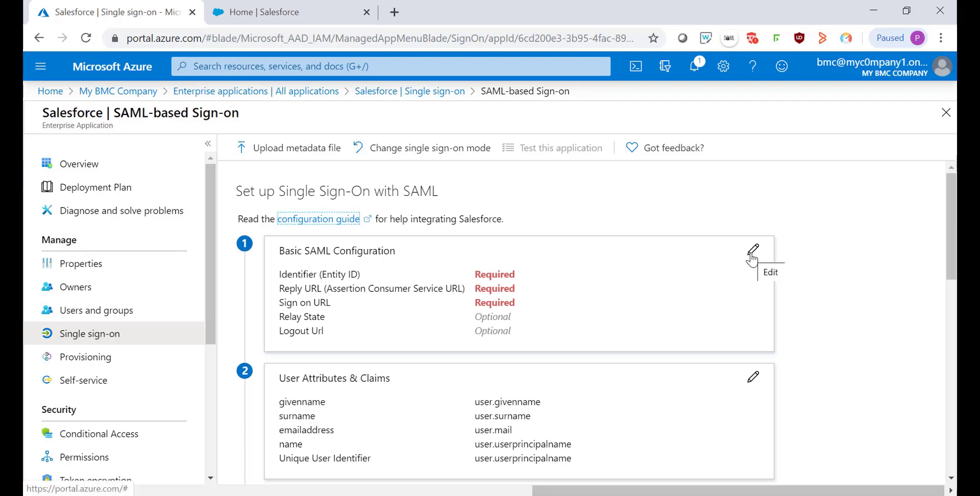
left_click(753, 249)
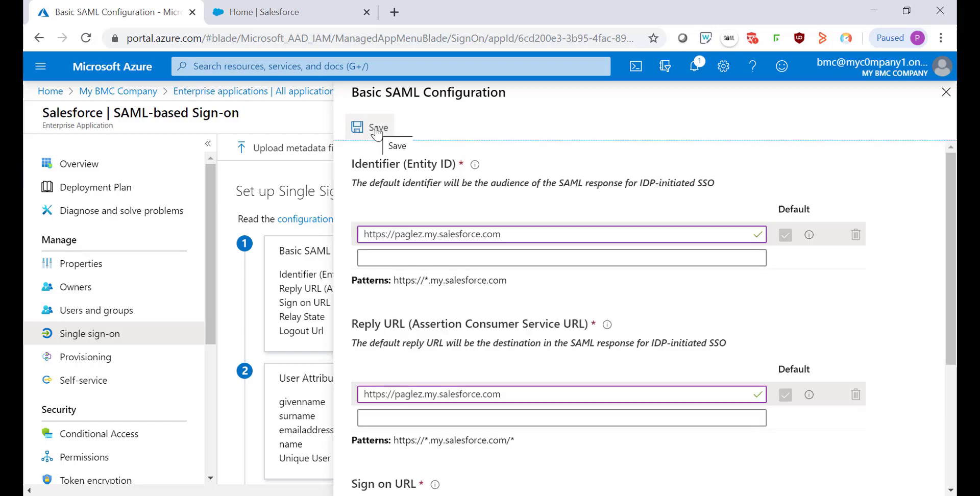
left_click(370, 128)
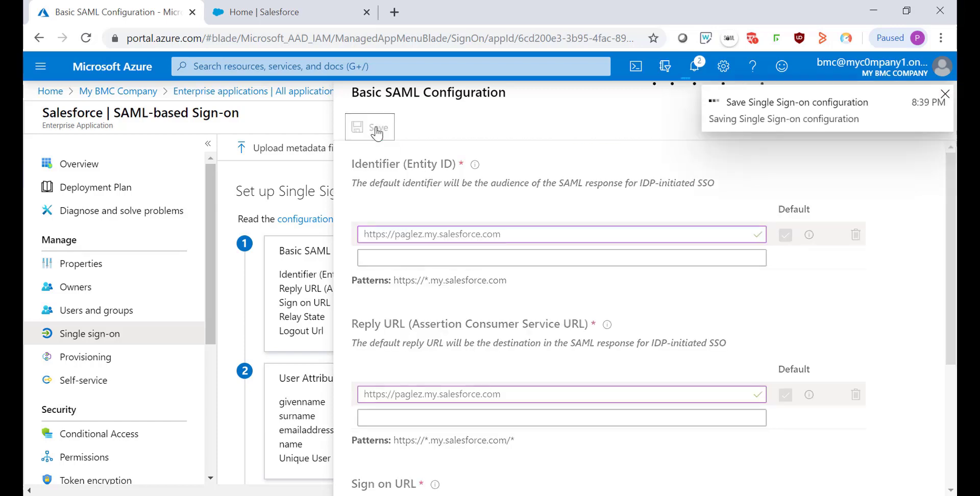
left_click(375, 128)
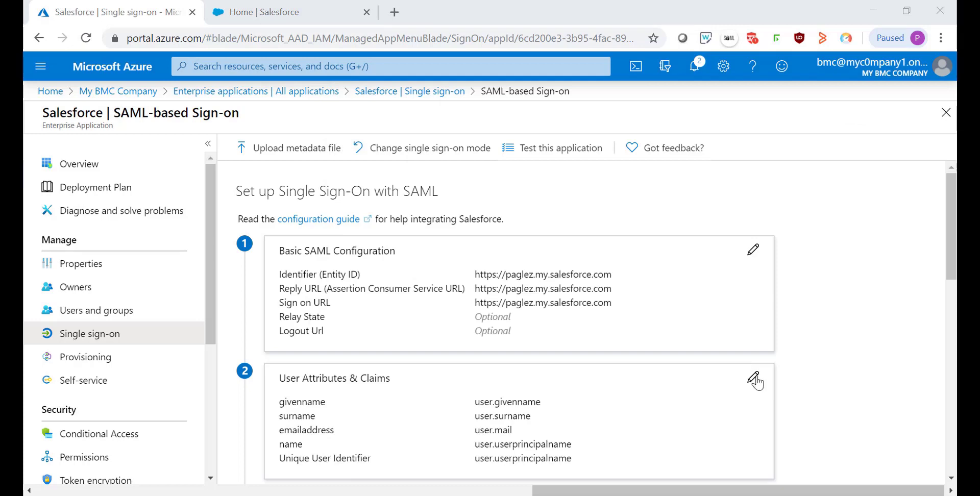
Change the Unique User Identifier claim's source attribute from user.userprincipalname to user.mail
left_click(753, 378)
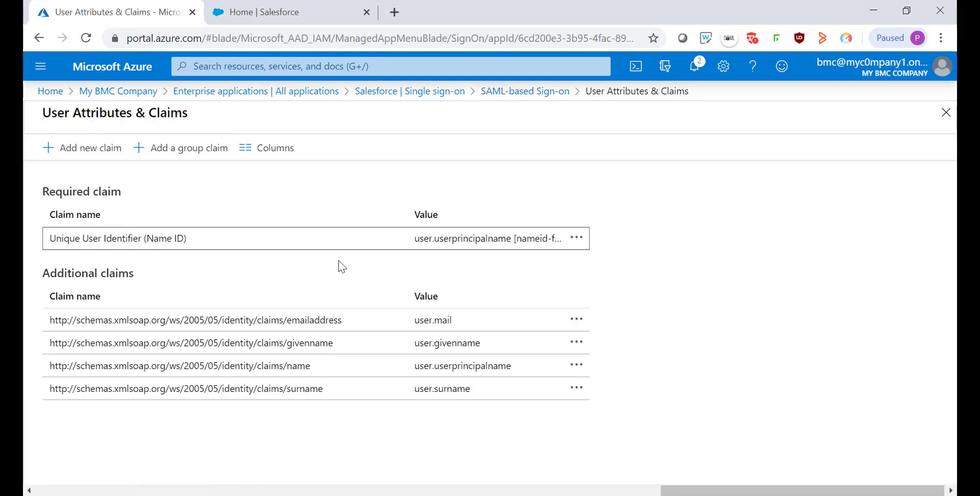
mouse_move(383, 257)
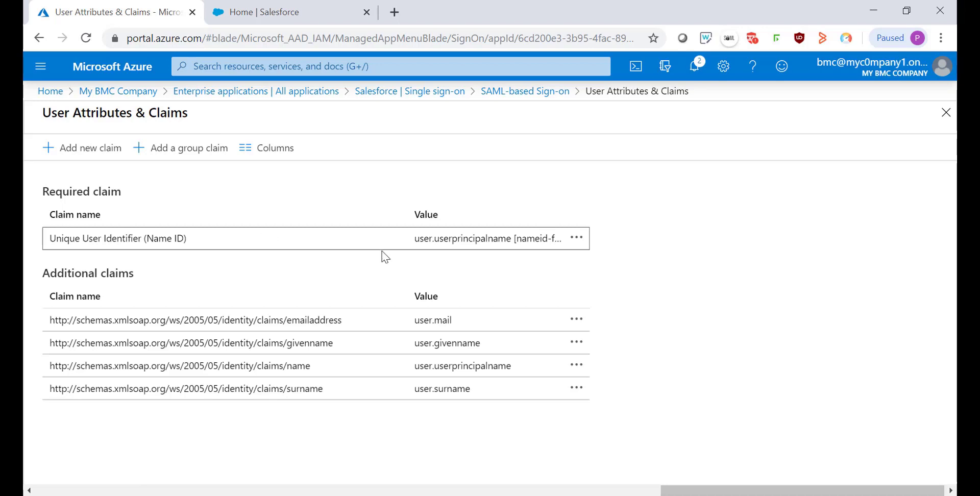
mouse_move(467, 242)
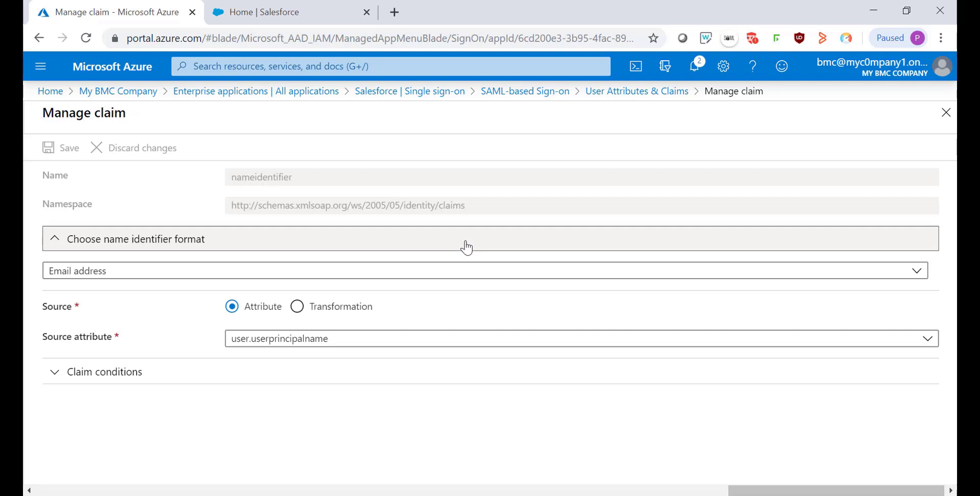
left_click(562, 338)
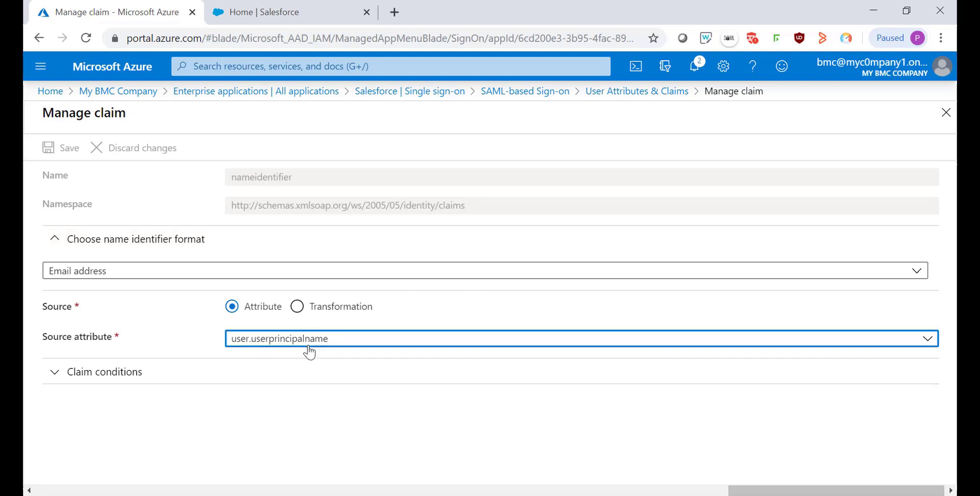
type("mai")
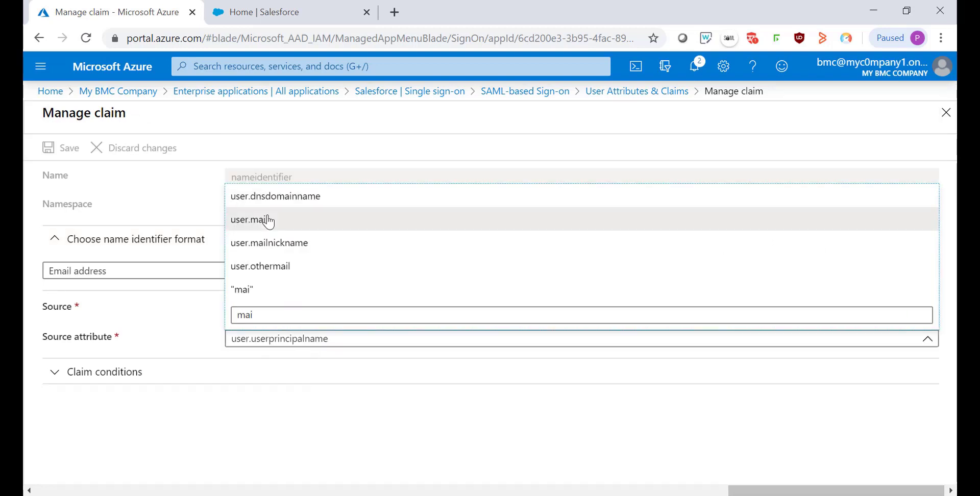
left_click(61, 148)
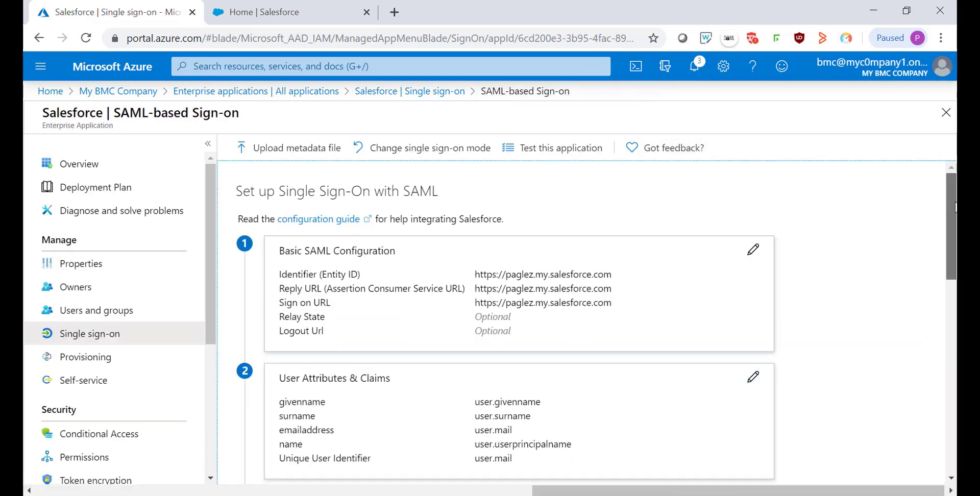
Scroll past the SAML Signing Certificate and Set up Salesforce sections, then switch to Salesforce
scroll("down", 3)
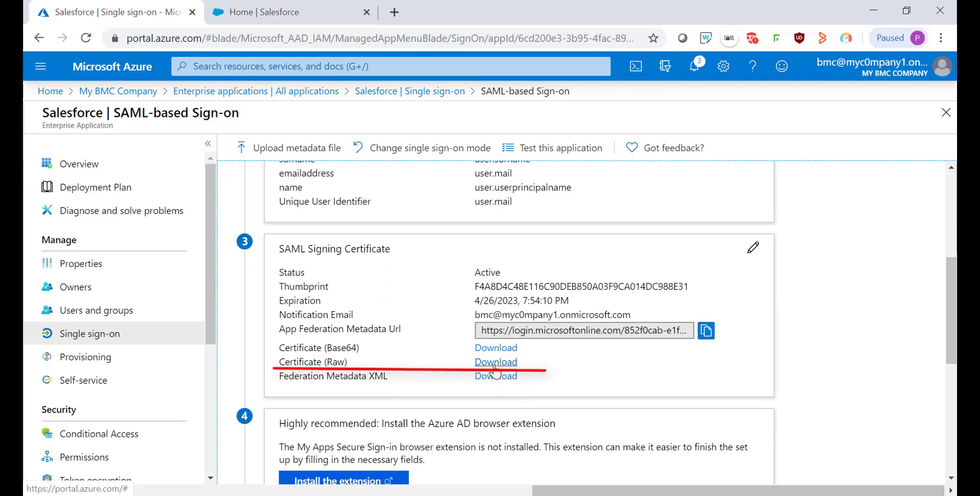
scroll("down", 3)
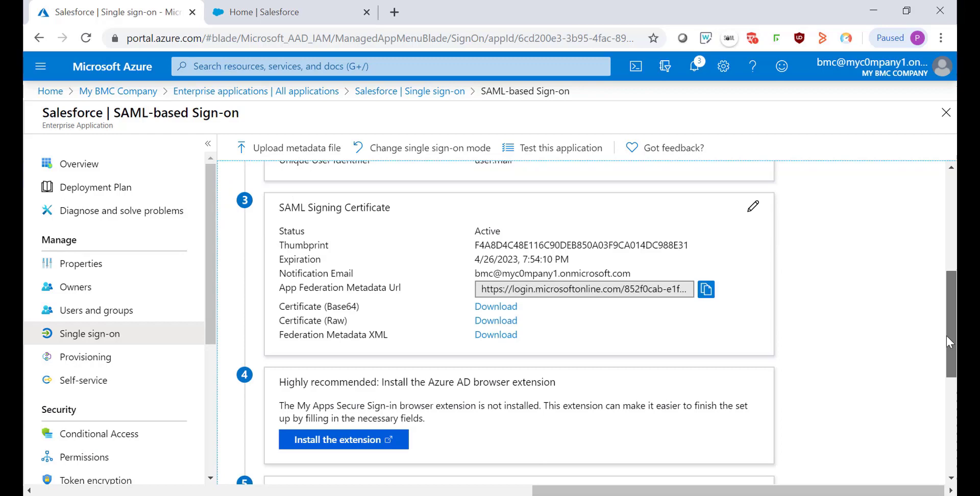
scroll("down", 3)
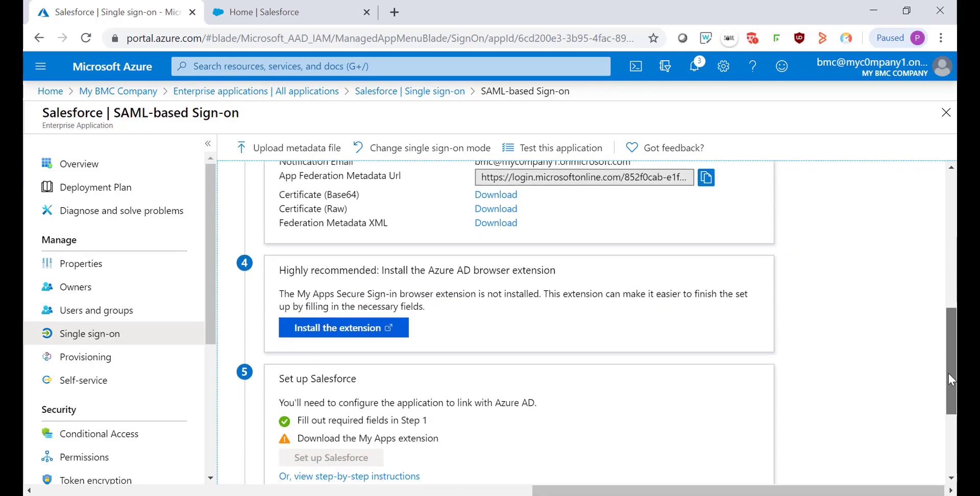
scroll("down", 3)
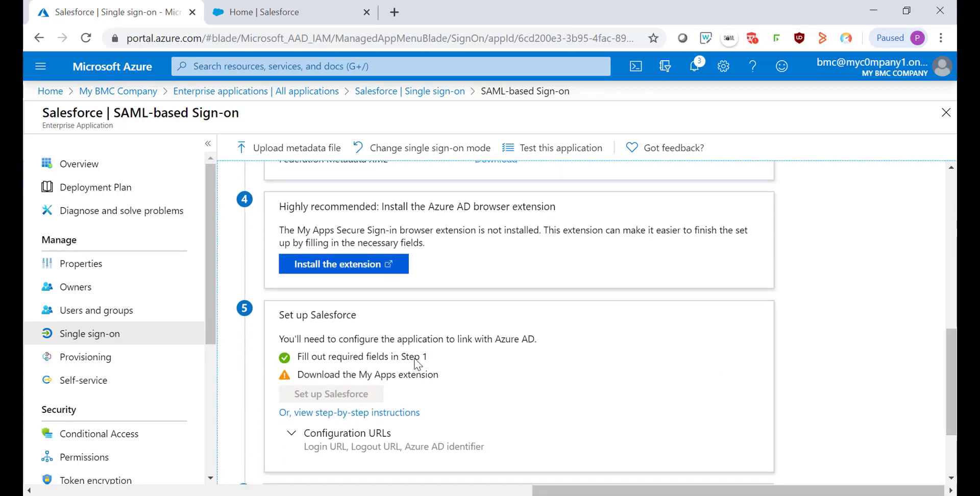
mouse_move(351, 327)
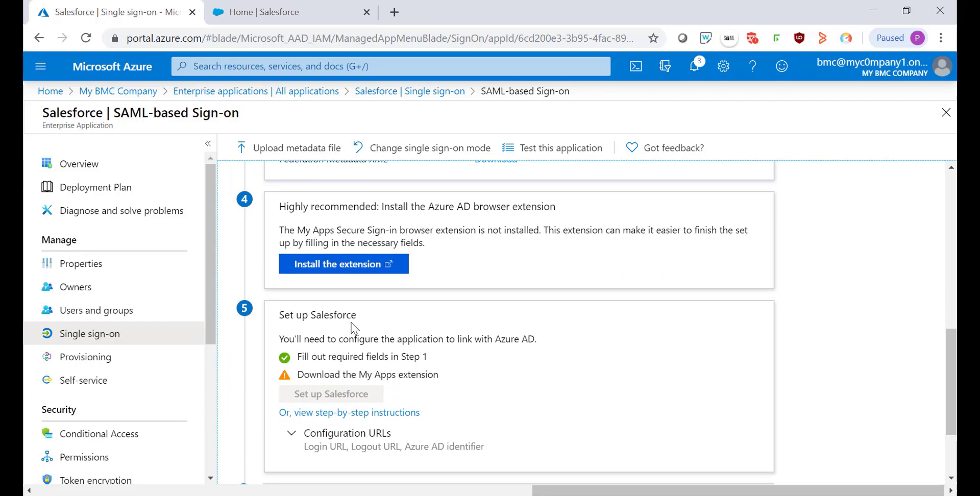
left_click(282, 12)
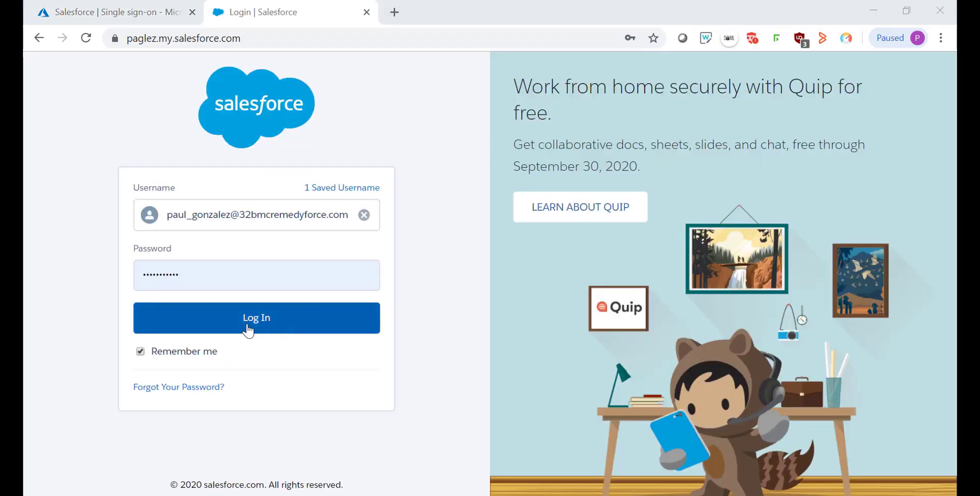
Sign in to Salesforce, reaching the BMC Remedyforce home page with the Setup menu open
left_click(256, 317)
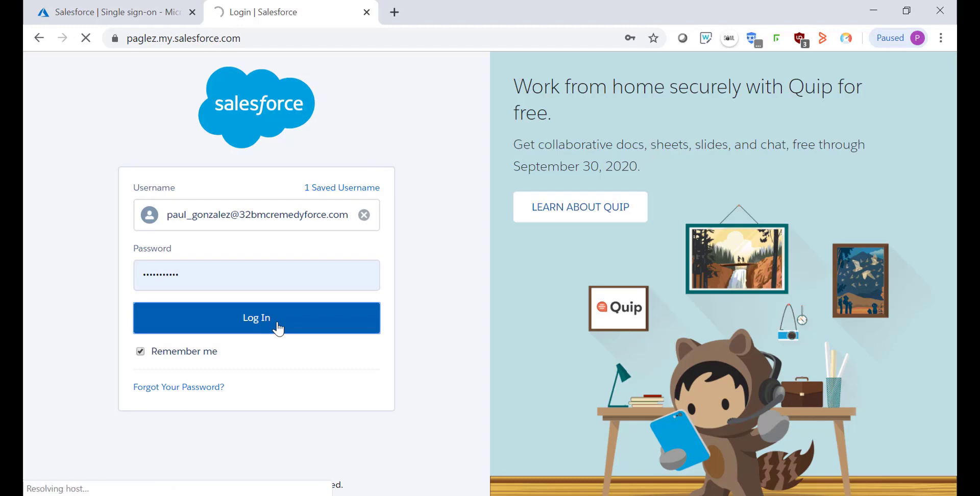
left_click(256, 317)
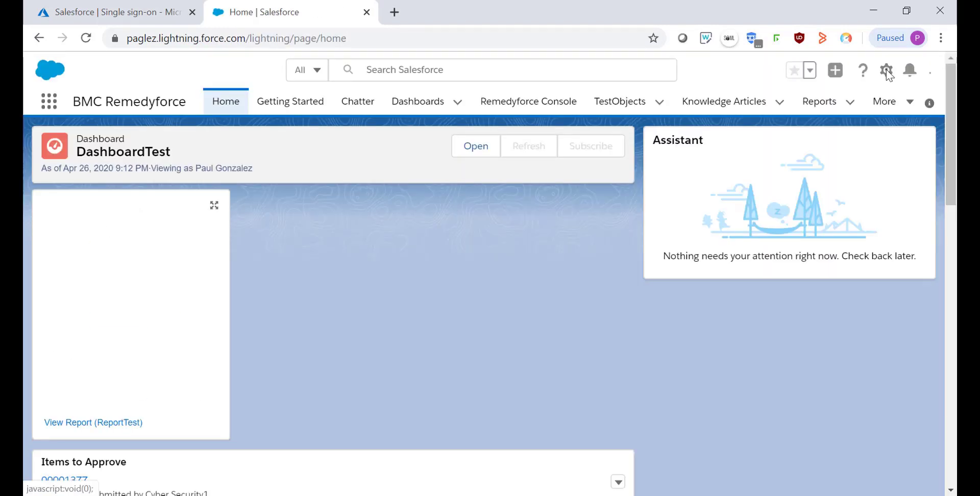
left_click(862, 69)
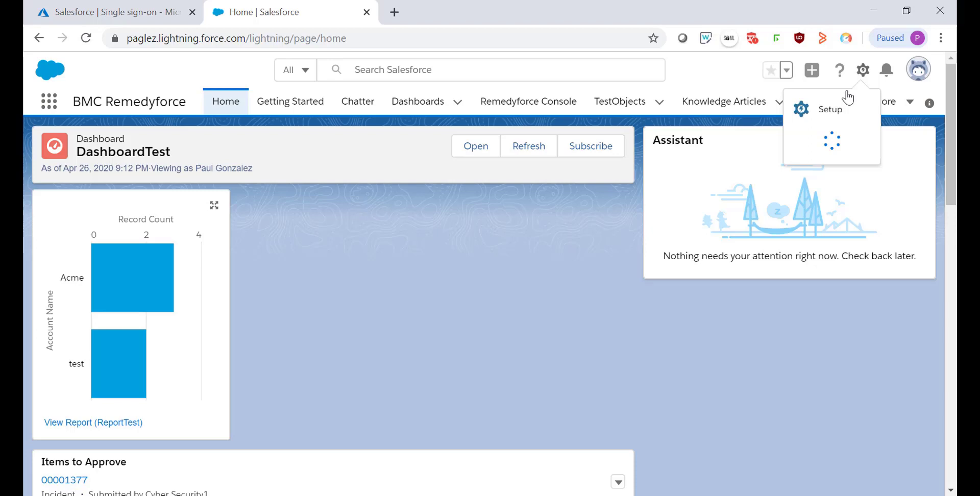
Open Setup and find the My Domain page showing paglez.my.salesforce.com via Quick Find
left_click(830, 109)
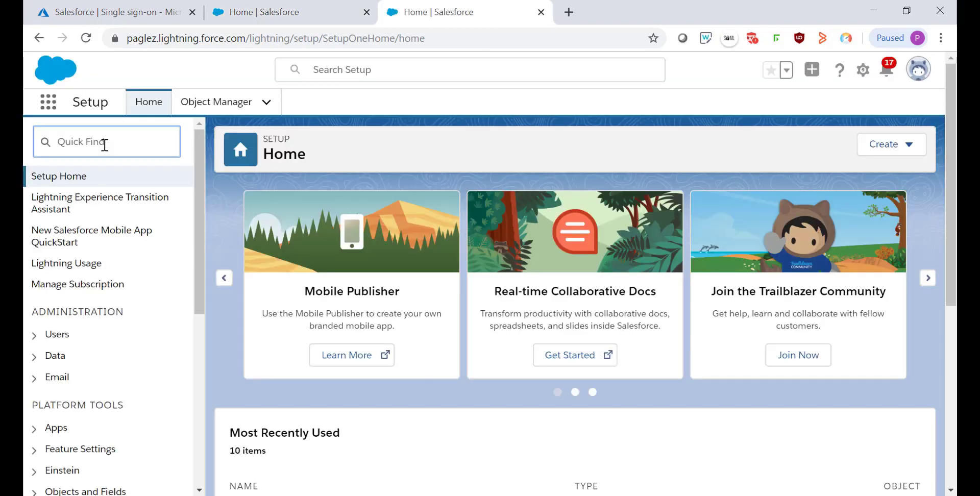
type("my")
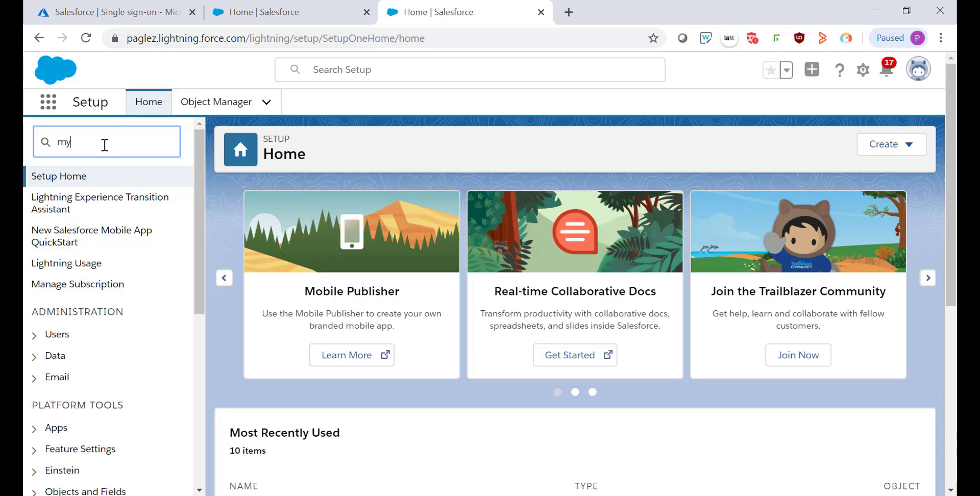
type("domai")
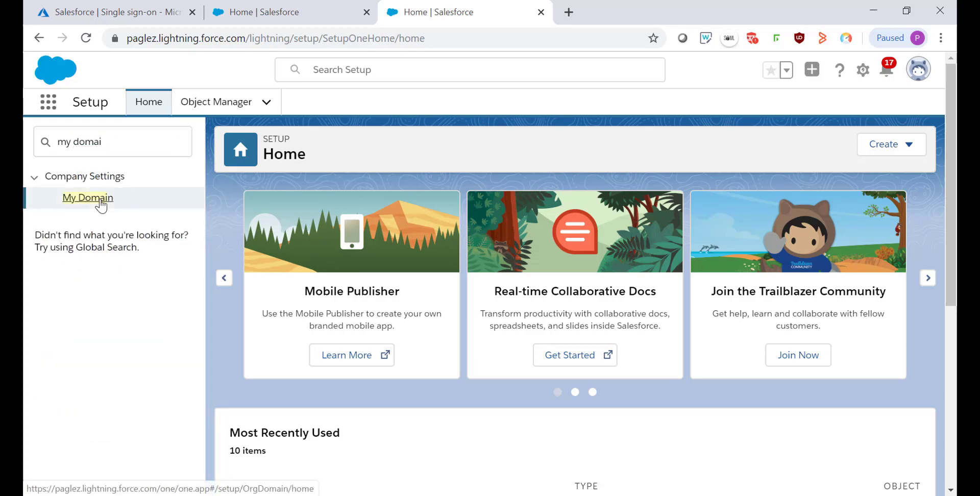
left_click(87, 198)
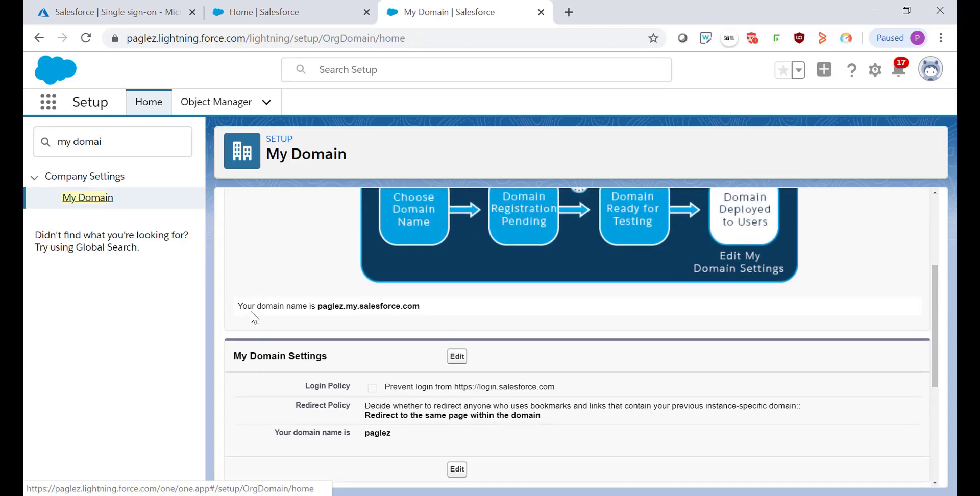
mouse_move(428, 314)
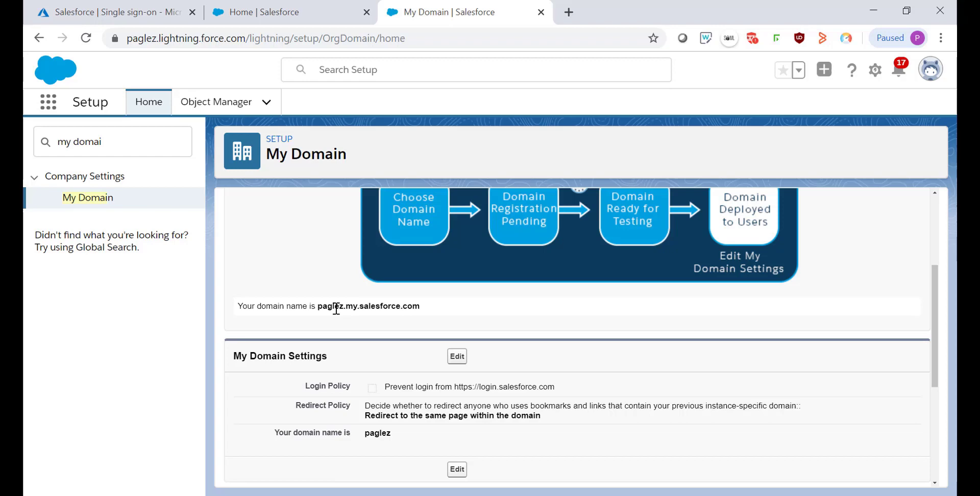
mouse_move(124, 142)
type("si")
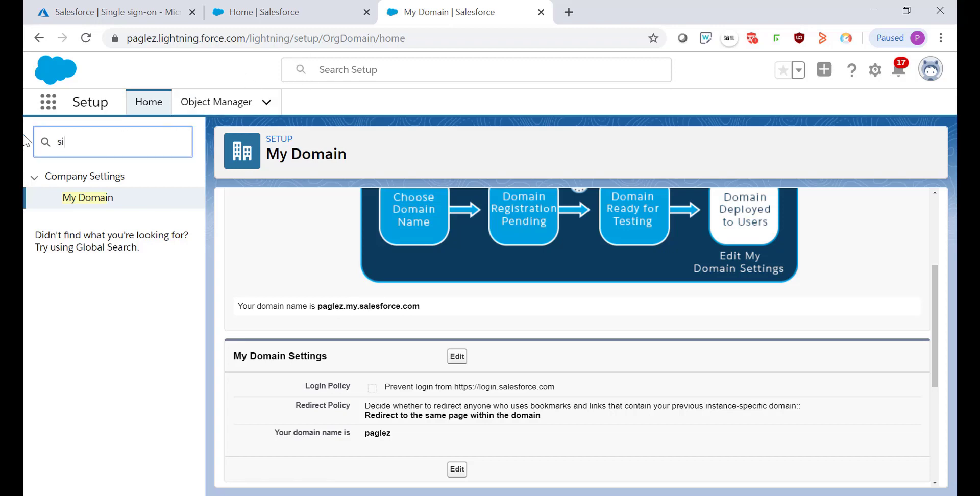
Enable SAML in Single Sign-On Settings, save, and begin a new SAML configuration
type("ngle")
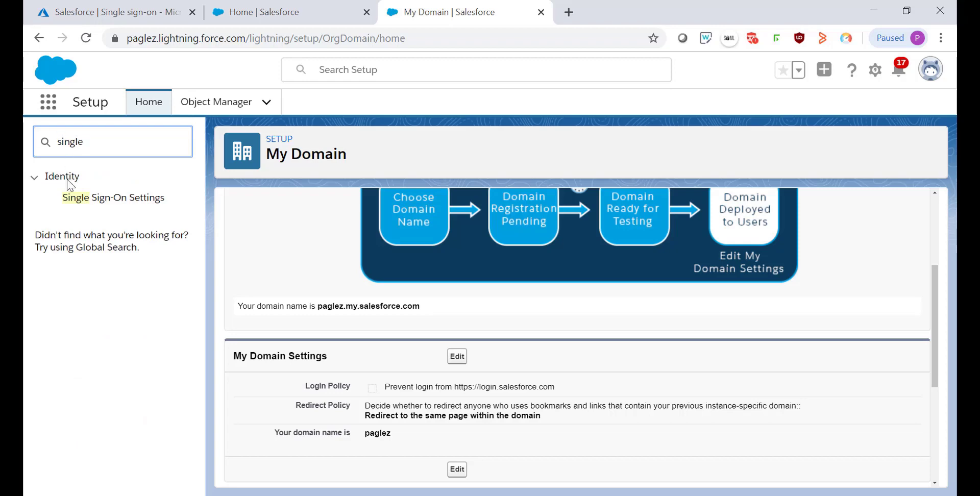
left_click(113, 197)
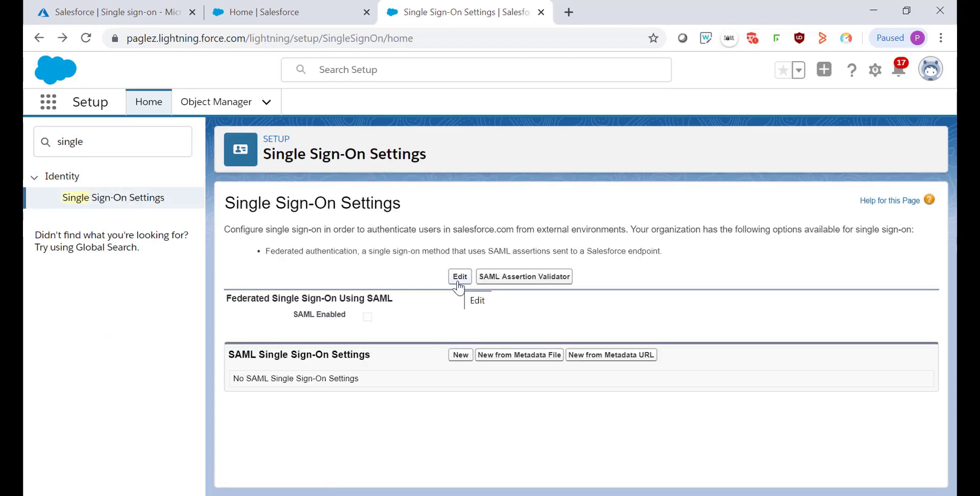
left_click(460, 276)
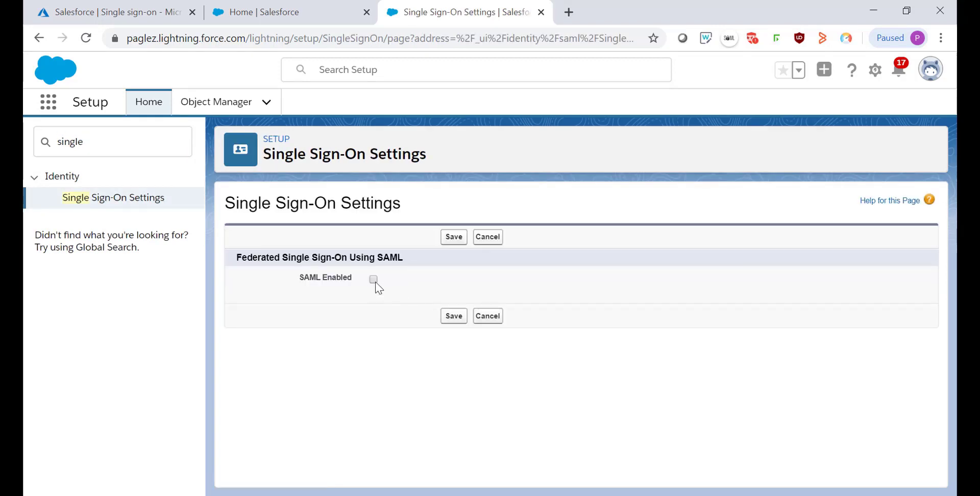
left_click(372, 278)
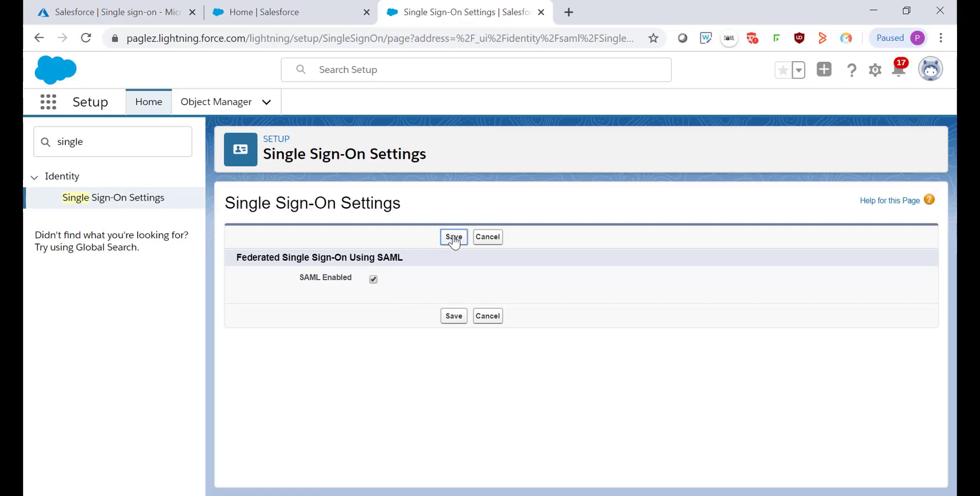
left_click(453, 237)
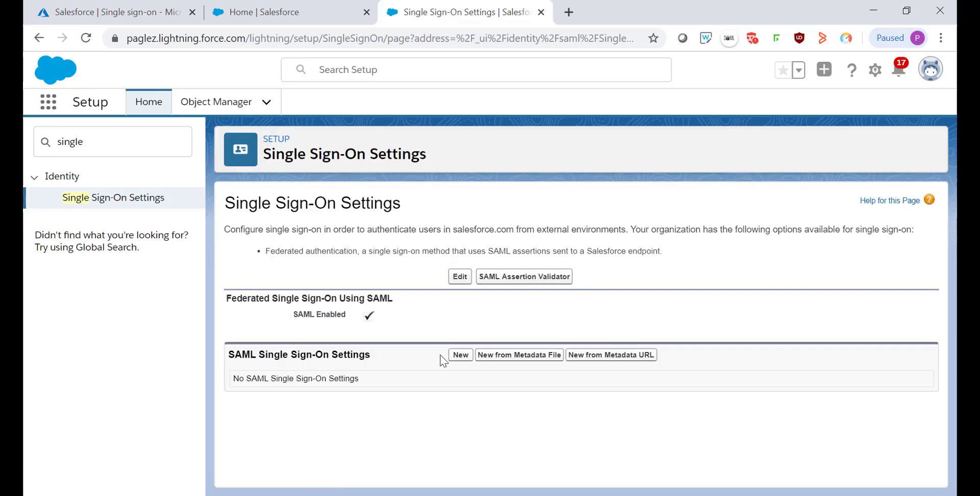
mouse_move(460, 354)
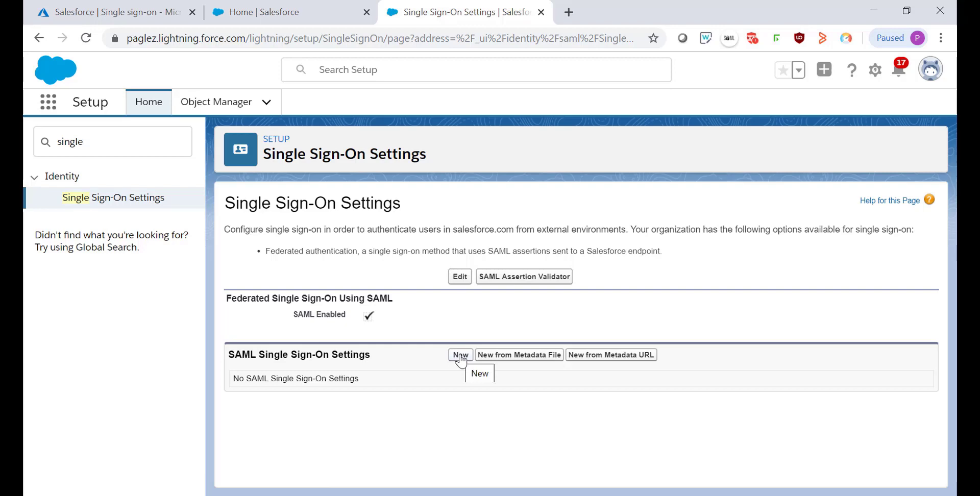
left_click(459, 355)
type("Azure SSO")
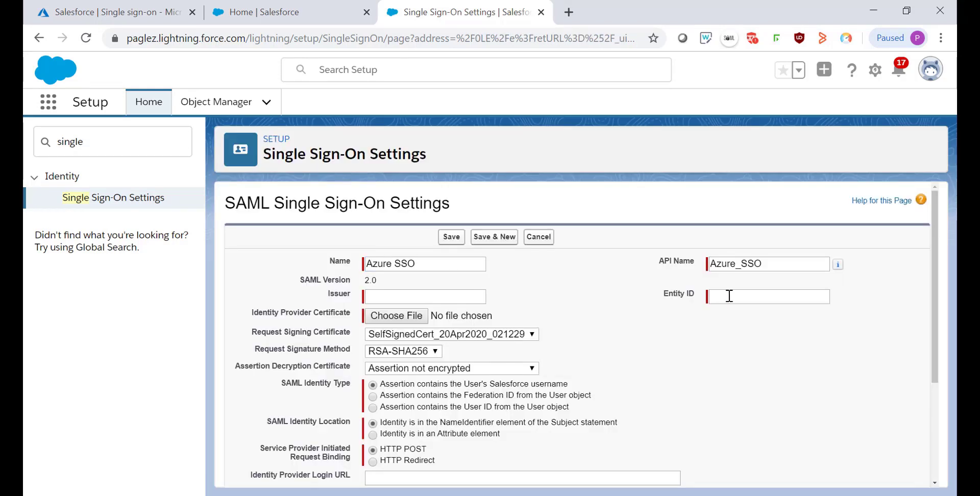
left_click(768, 296)
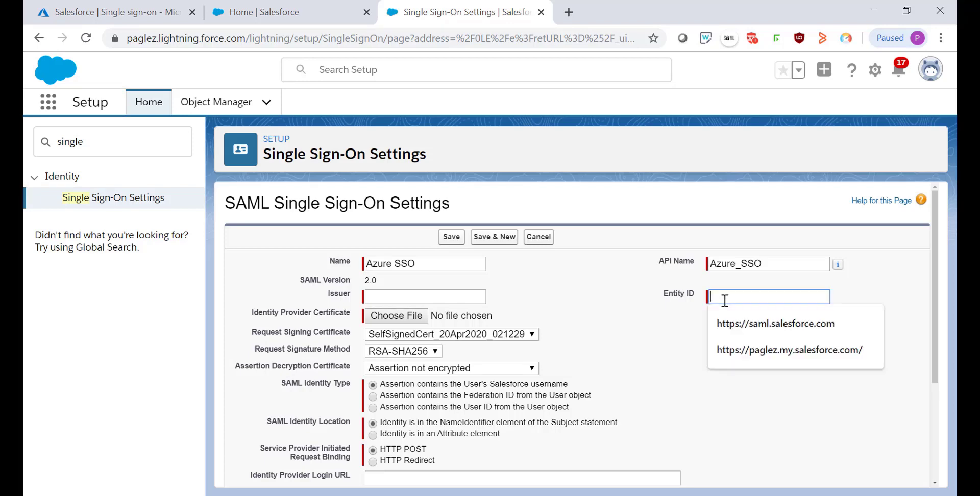
left_click(789, 349)
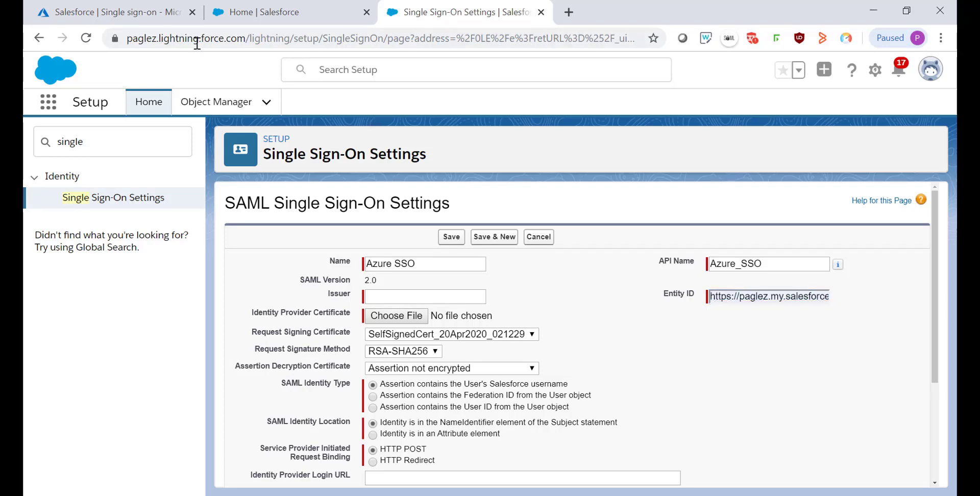
mouse_move(113, 12)
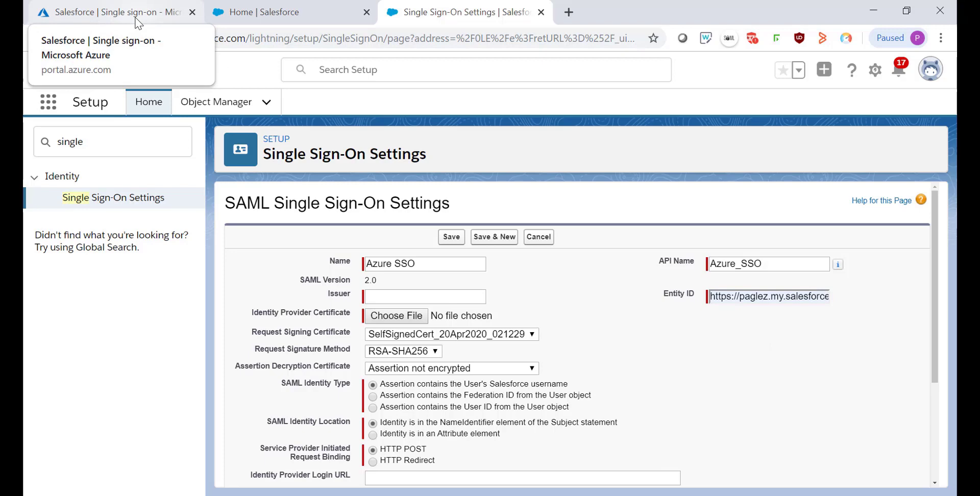
Copy Azure's Login URL into Salesforce's Identity Provider Login URL field
left_click(112, 12)
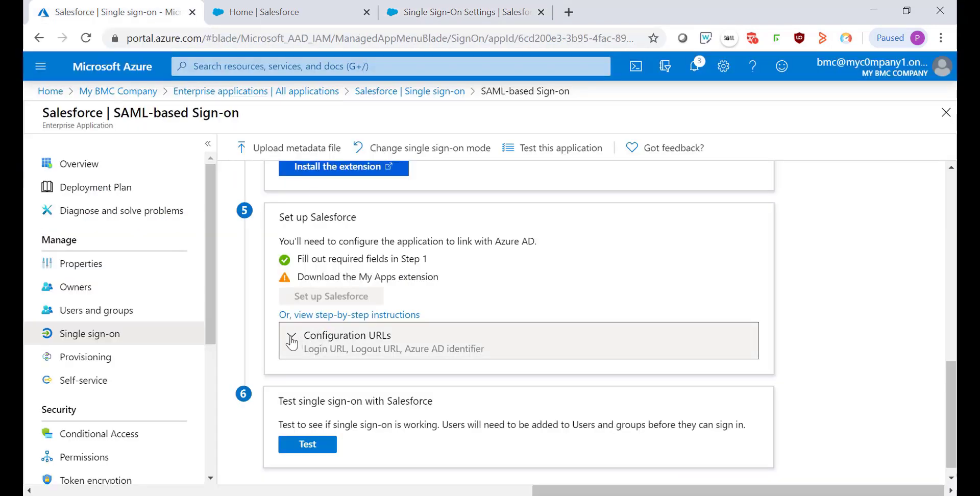
left_click(347, 335)
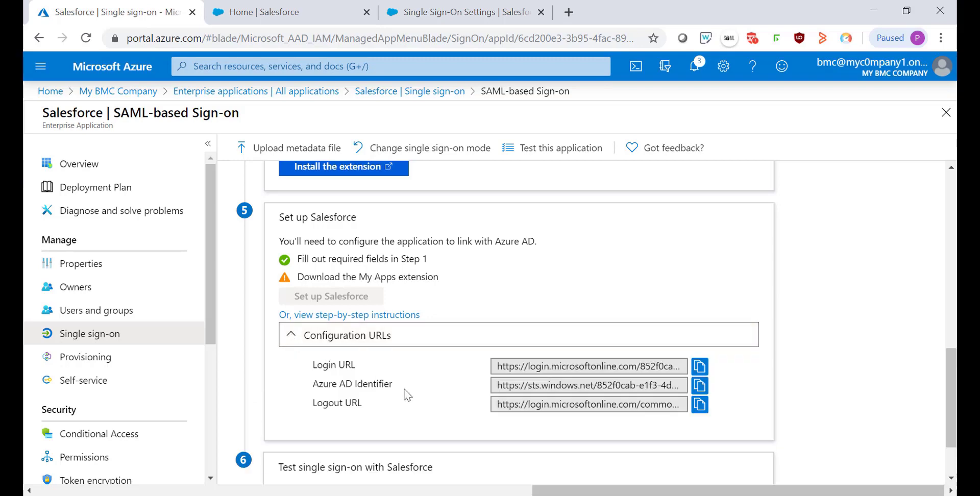
mouse_move(699, 367)
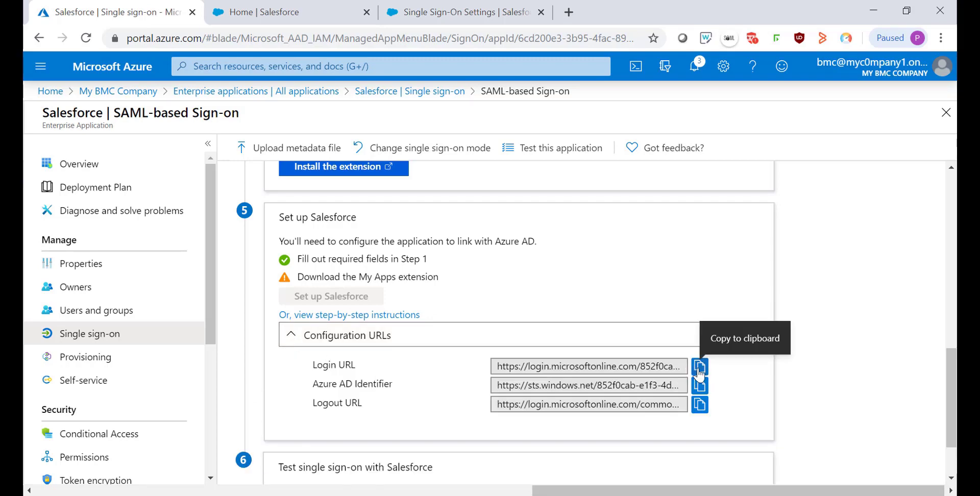
left_click(699, 367)
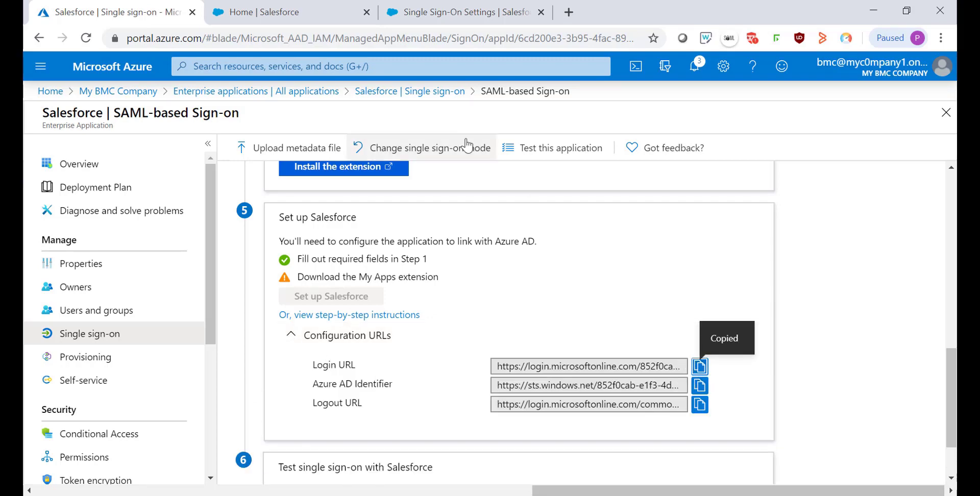
left_click(462, 12)
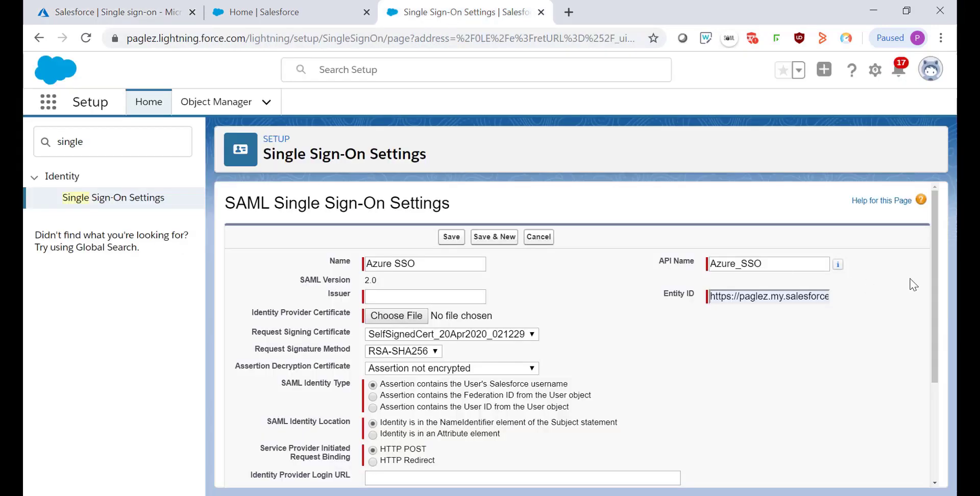
scroll("down", 3)
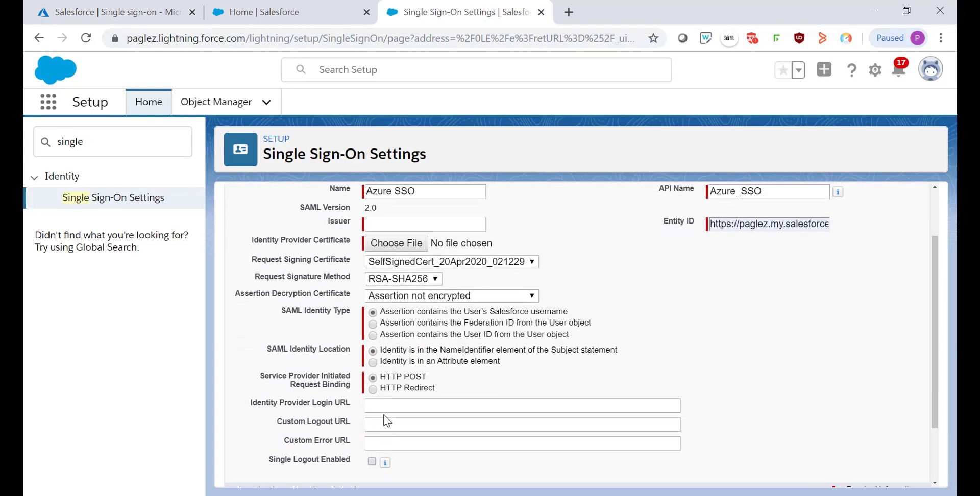
left_click(522, 405)
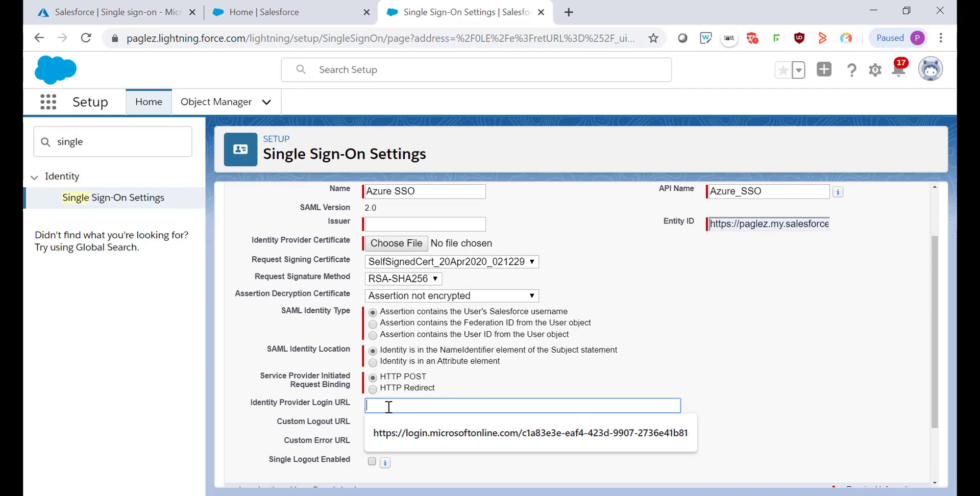
Copy the Azure AD Identifier into Issuer and Azure's logout URL into Custom Logout URL
left_click(112, 12)
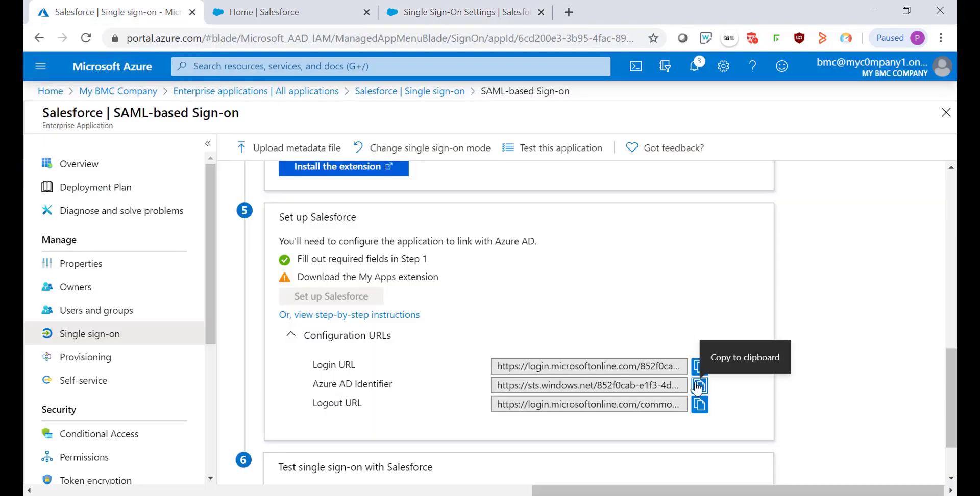
left_click(699, 385)
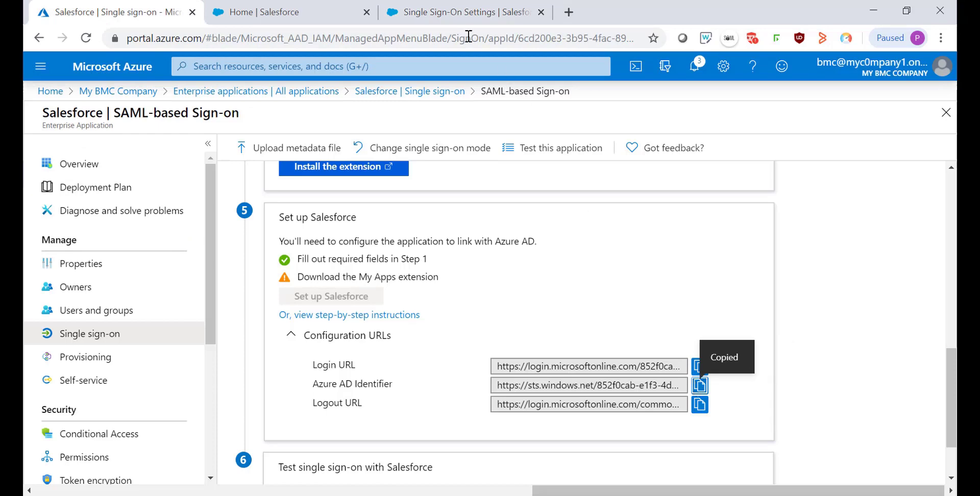
left_click(460, 12)
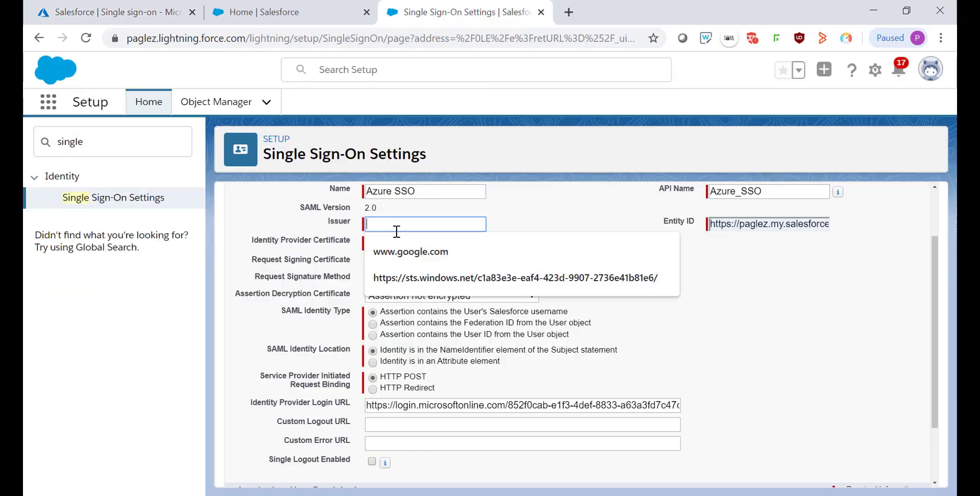
left_click(112, 12)
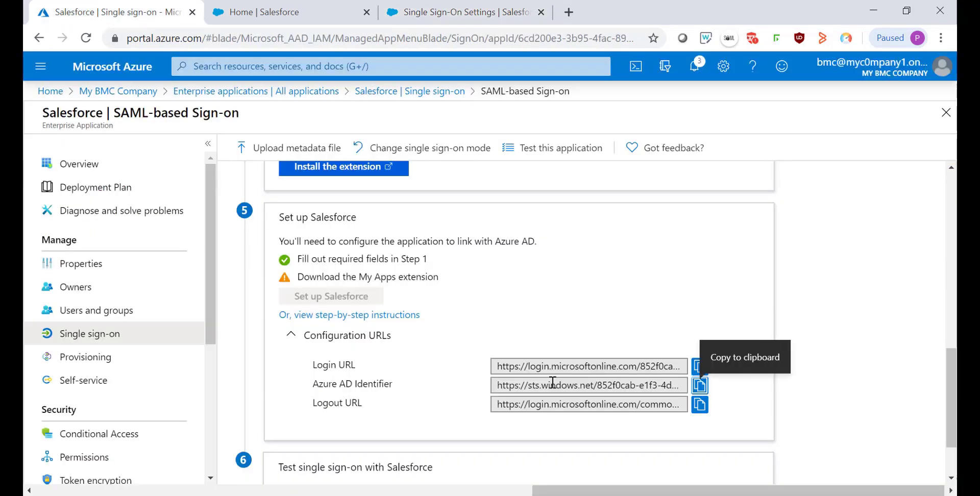
left_click(699, 404)
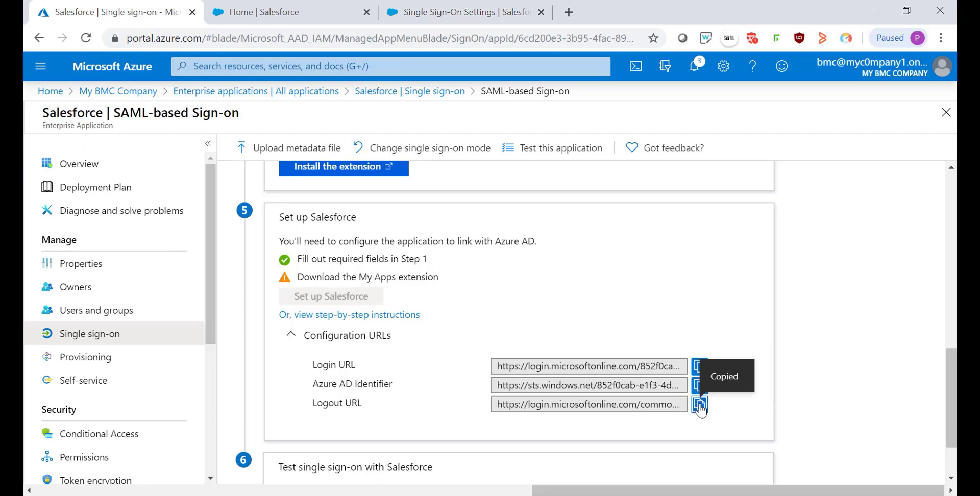
left_click(461, 11)
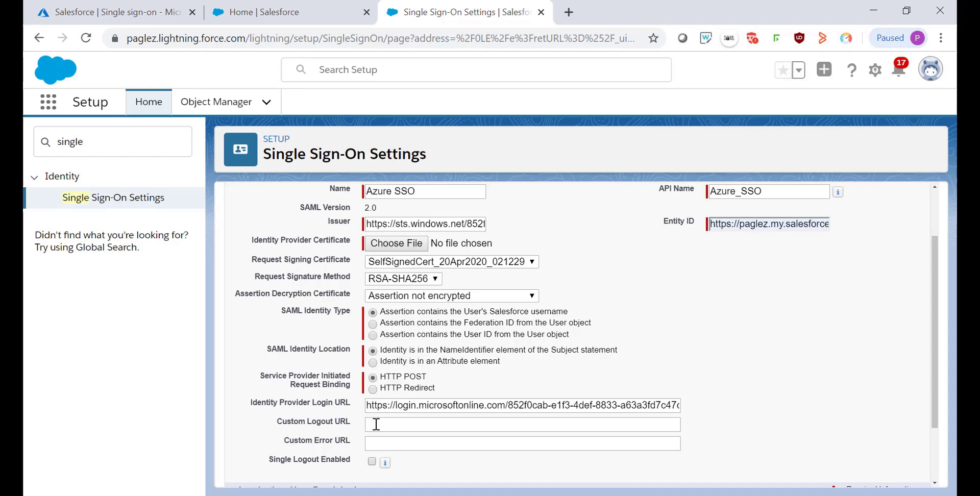
type("https://login.microsoftonline.com/common/wsfederation?wa=wsignout1.0")
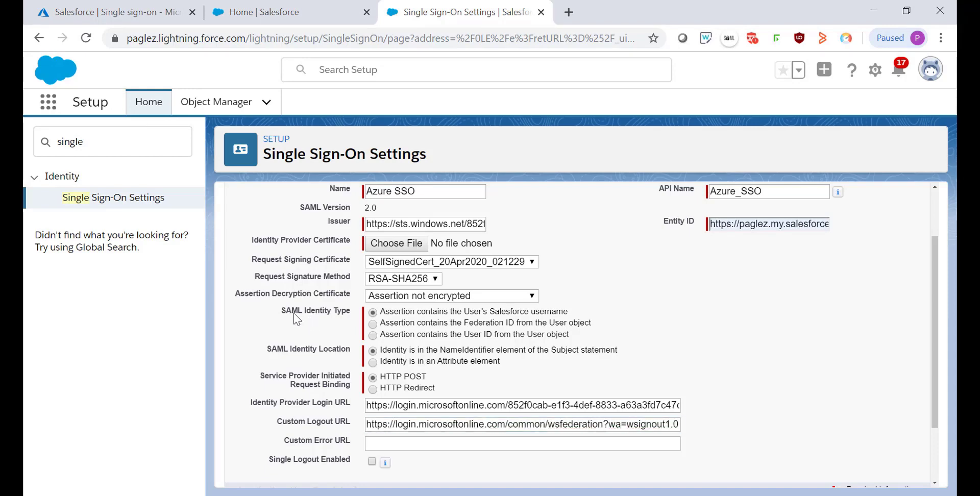
mouse_move(345, 315)
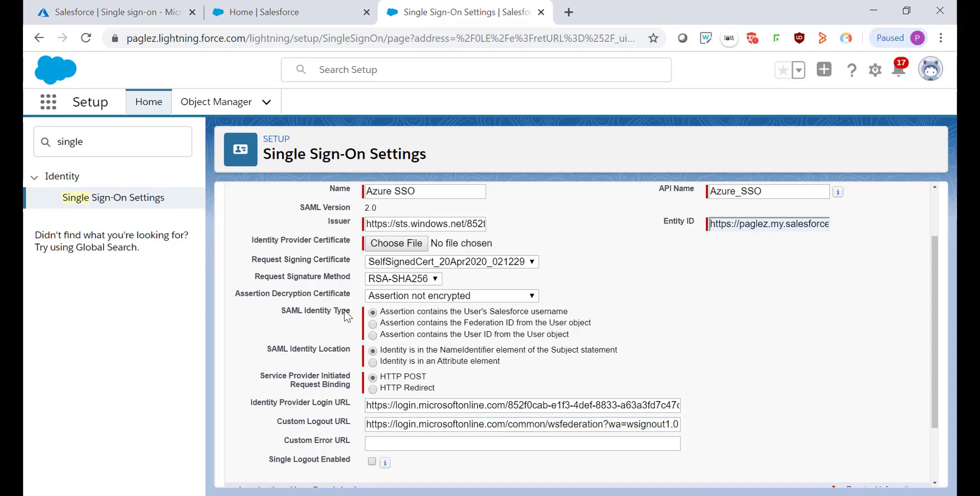
mouse_move(475, 343)
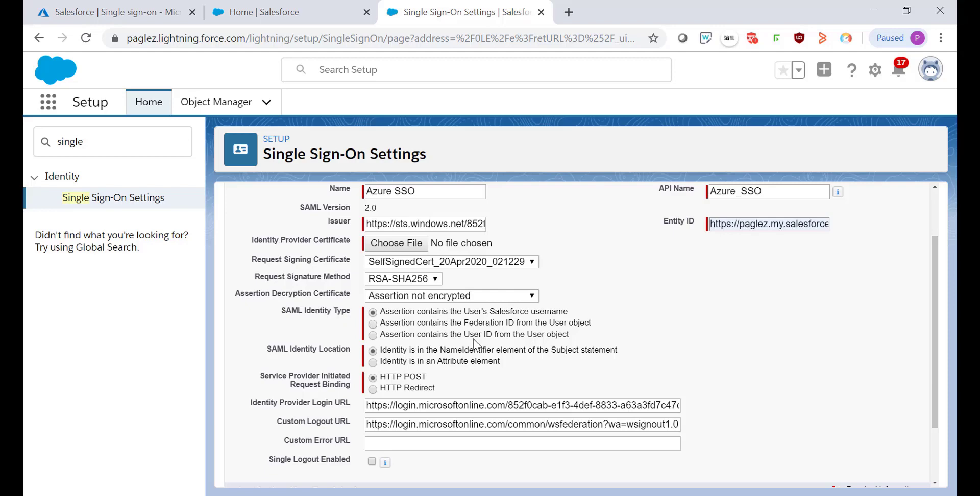
mouse_move(556, 328)
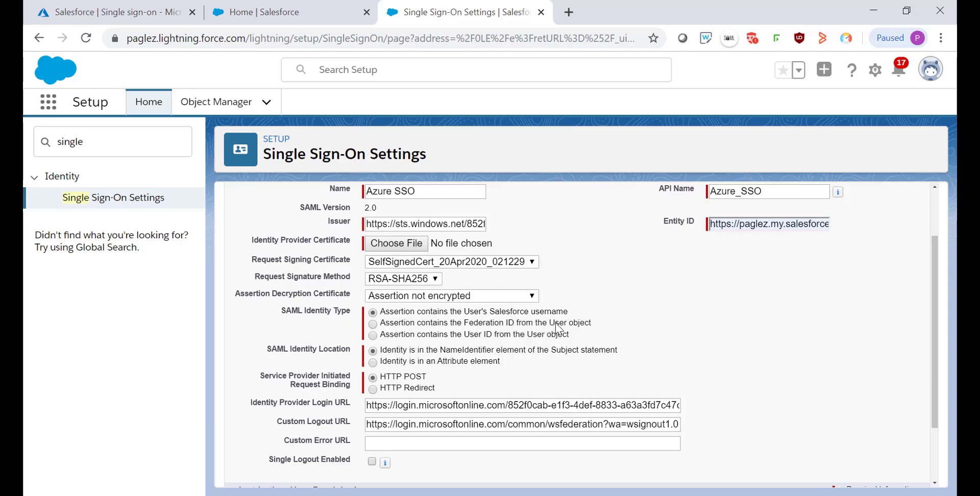
Set identity type to Federation ID, choose the Azure certificate file, and save
left_click(372, 323)
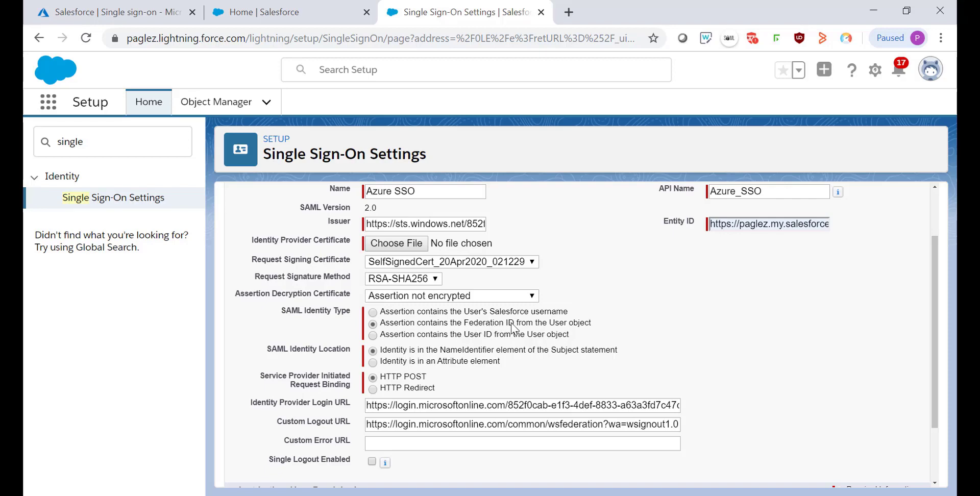
mouse_move(495, 331)
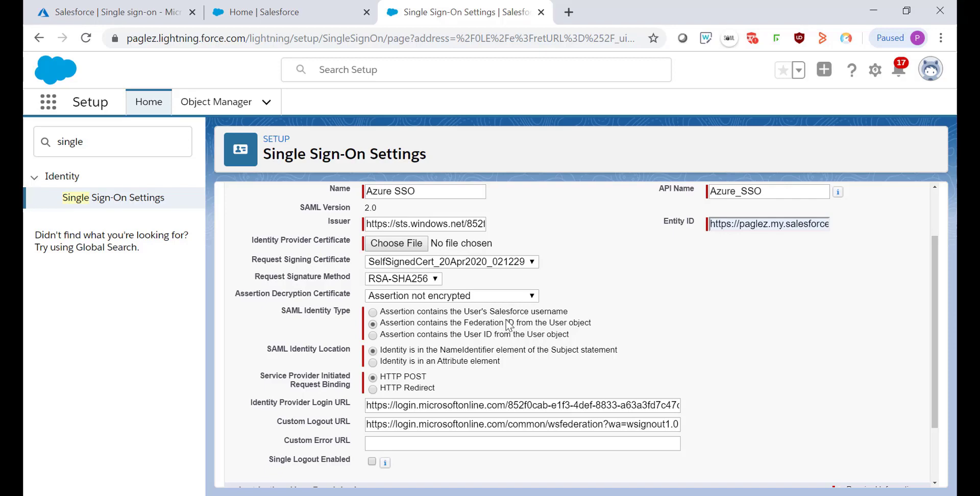
scroll("up", 3)
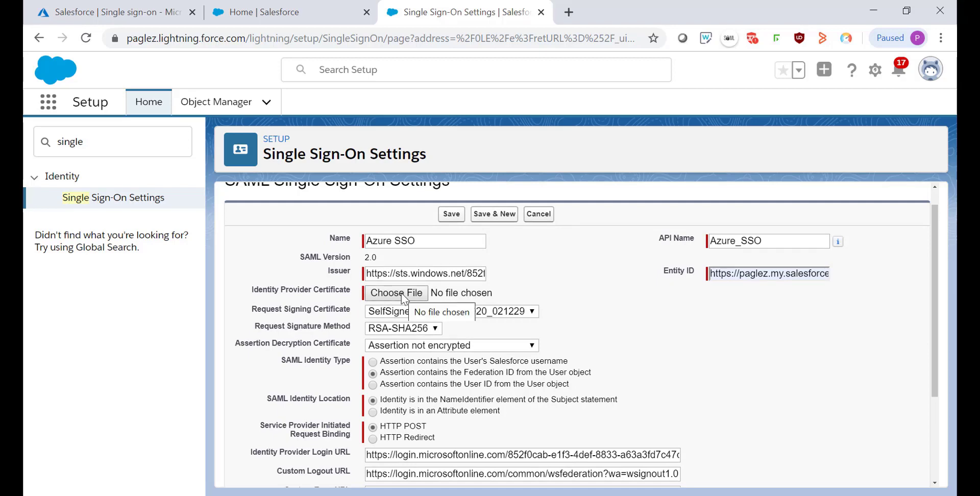
left_click(396, 292)
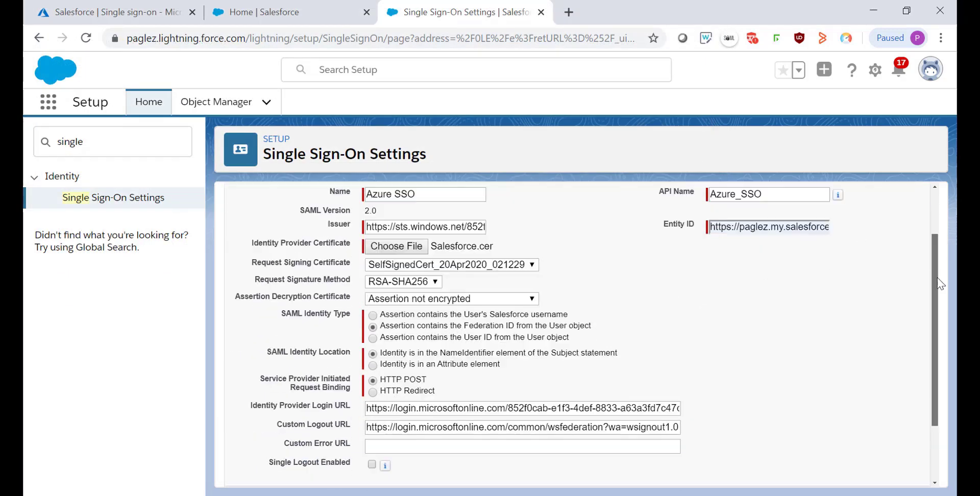
scroll("up", 3)
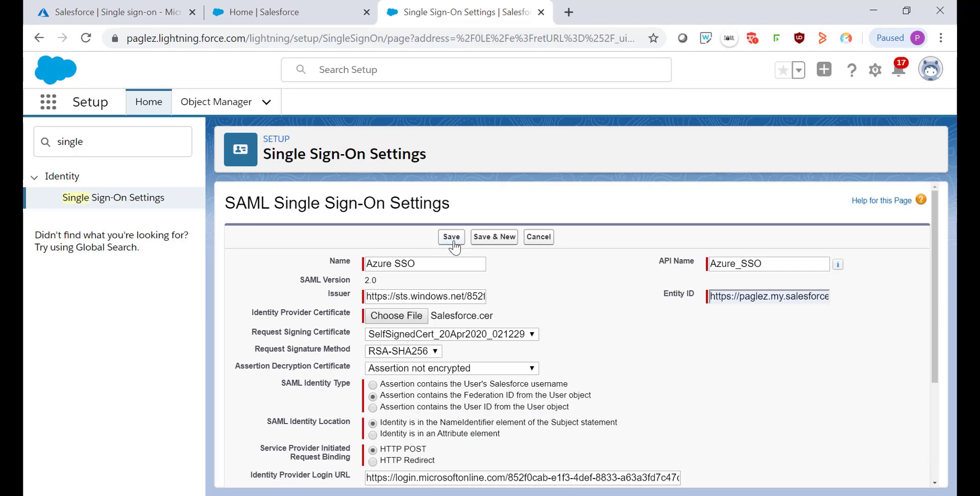
left_click(451, 237)
type("M")
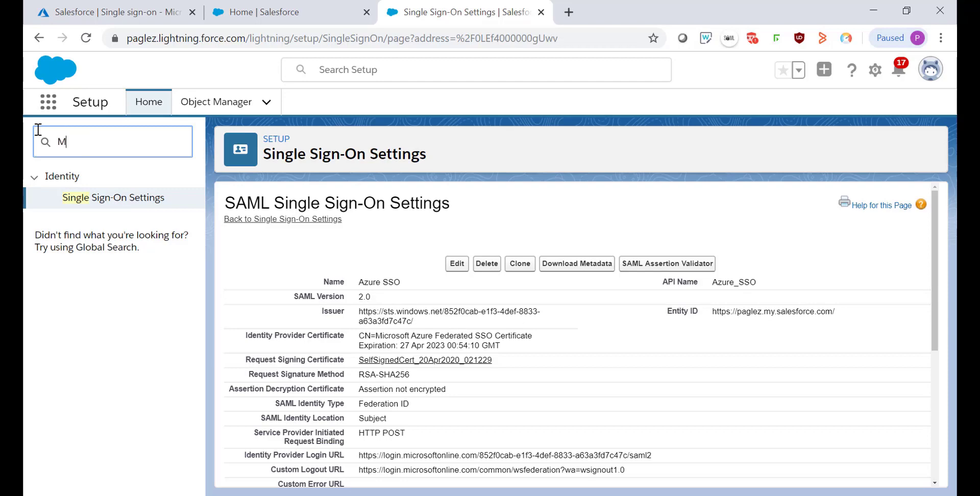
Open My Domain from Quick Find and enable Azure SSO in its authentication configuration
type("Y D")
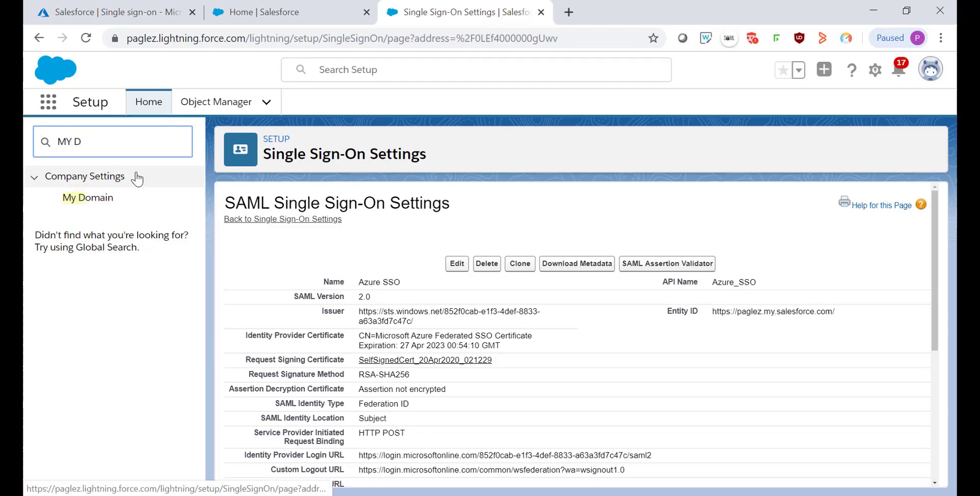
left_click(87, 197)
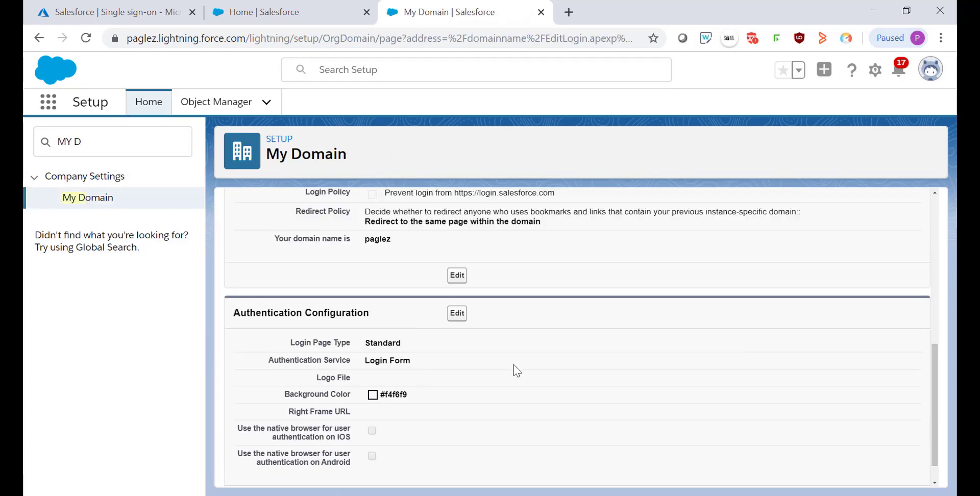
mouse_move(456, 312)
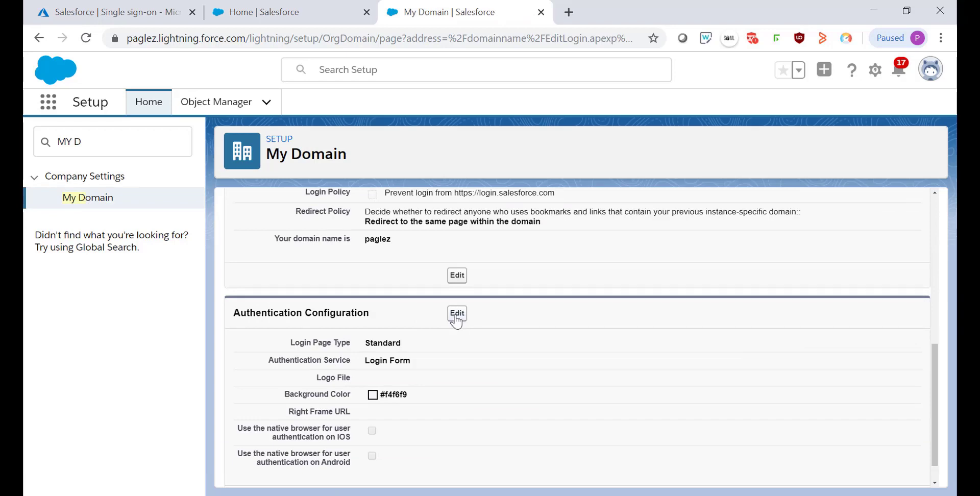
left_click(457, 312)
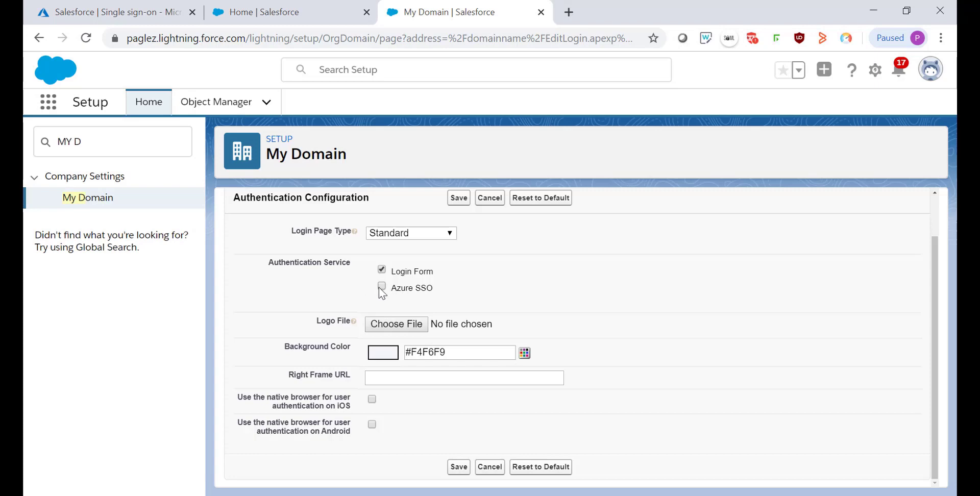
left_click(381, 287)
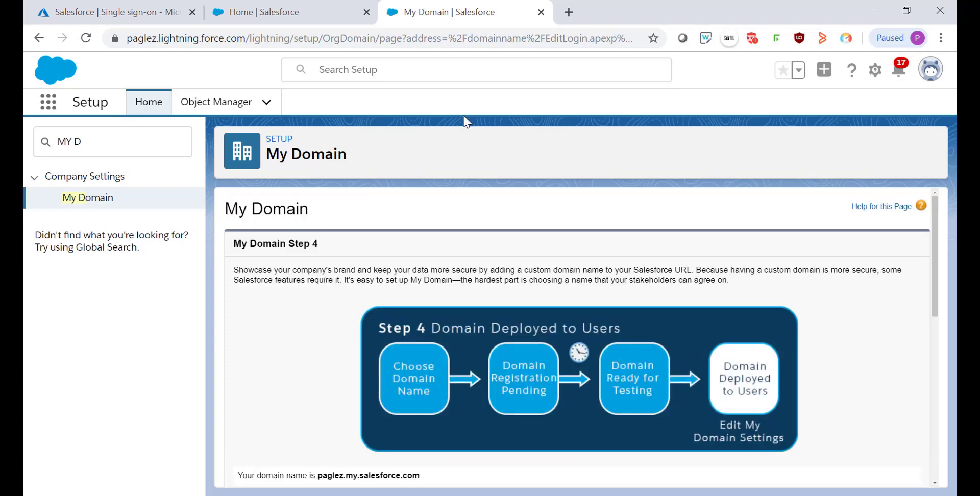
mouse_move(489, 134)
type("USER")
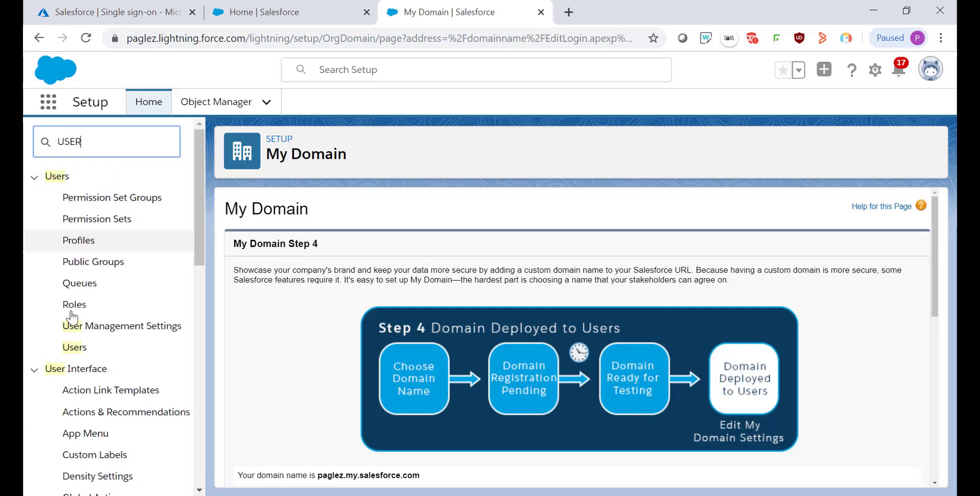
Edit the Helpdesk Administrator from the Users list and scroll to Single Sign On Information
left_click(74, 347)
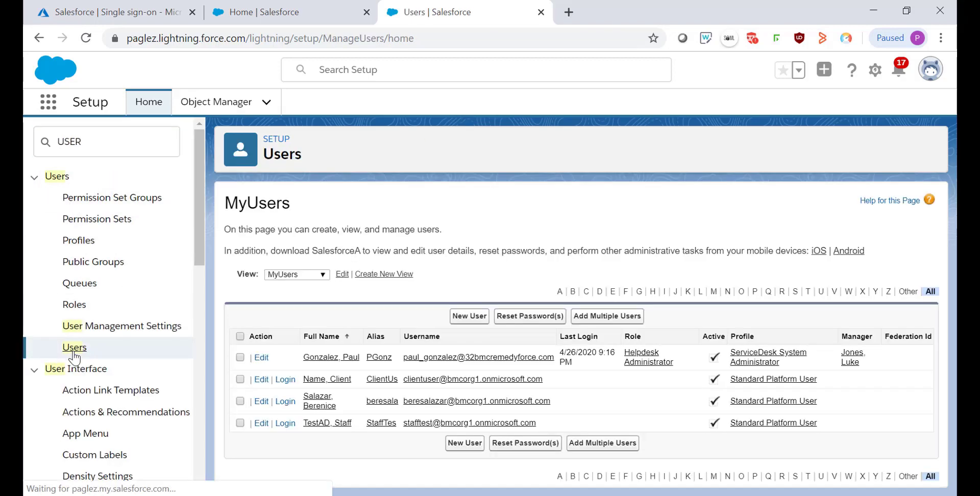
left_click(331, 357)
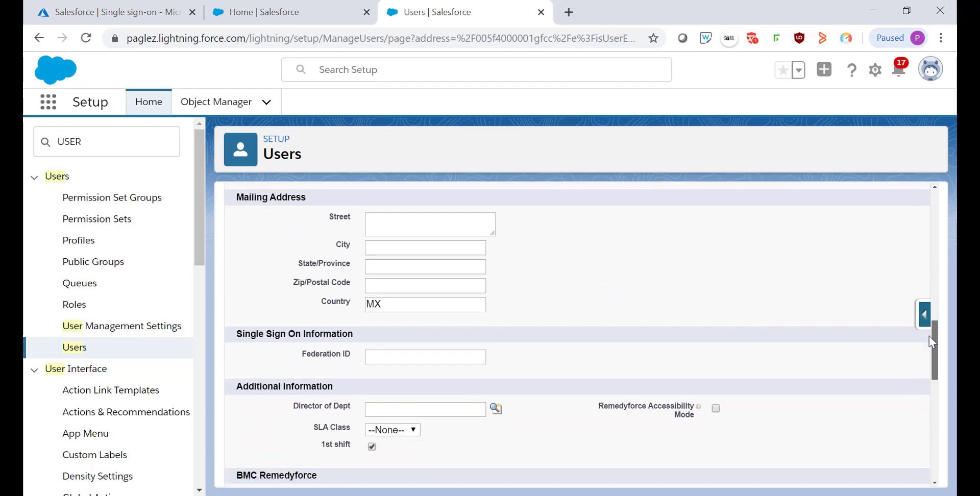
scroll("down", 3)
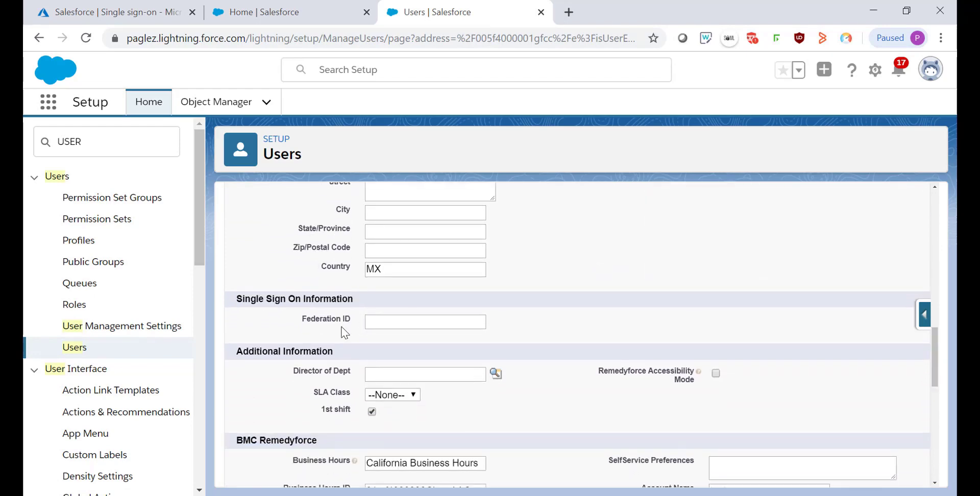
mouse_move(386, 337)
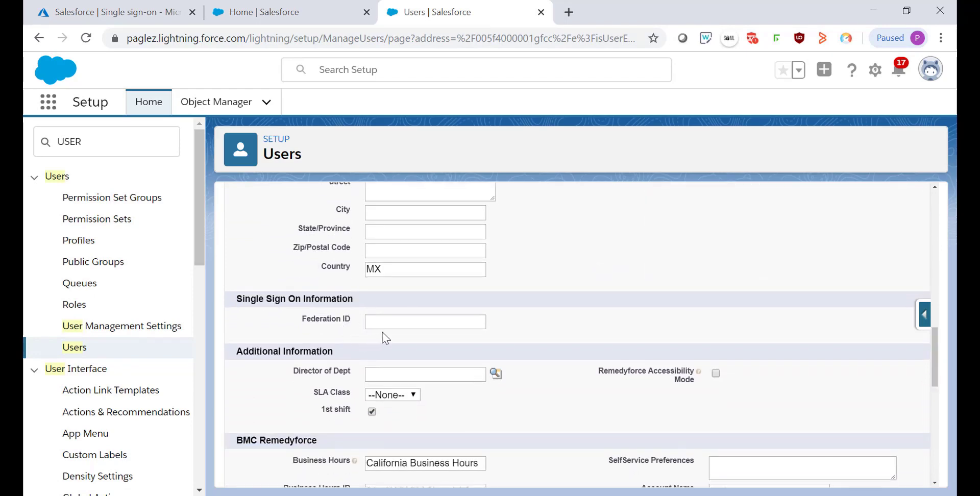
mouse_move(383, 311)
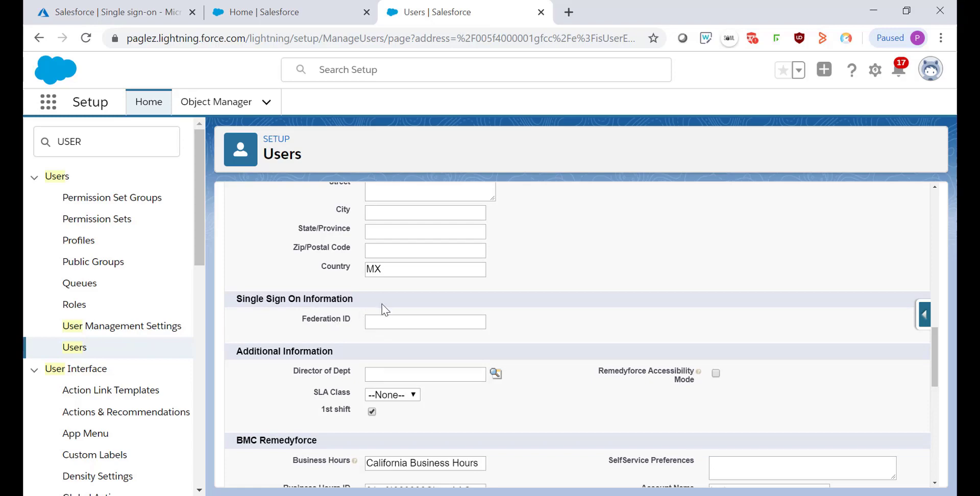
mouse_move(344, 329)
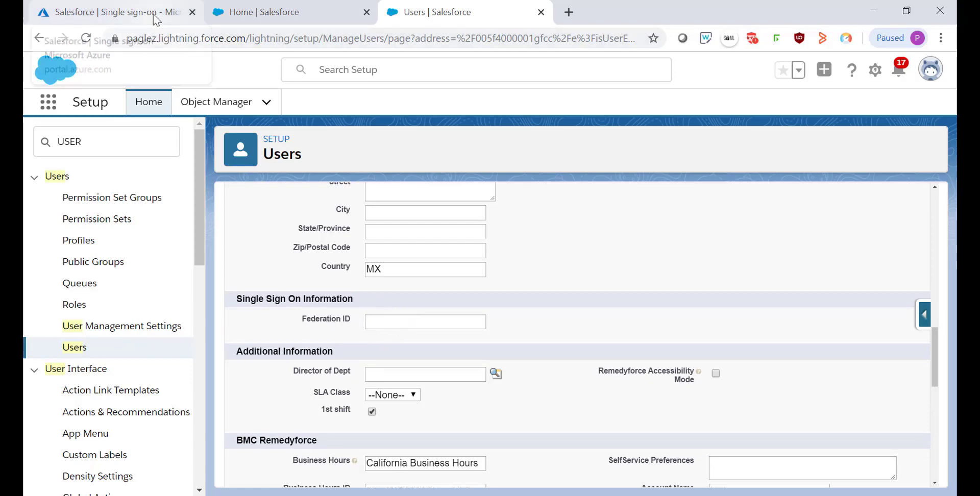
Start a new Users and groups assignment for Salesforce and select the external test user
left_click(116, 12)
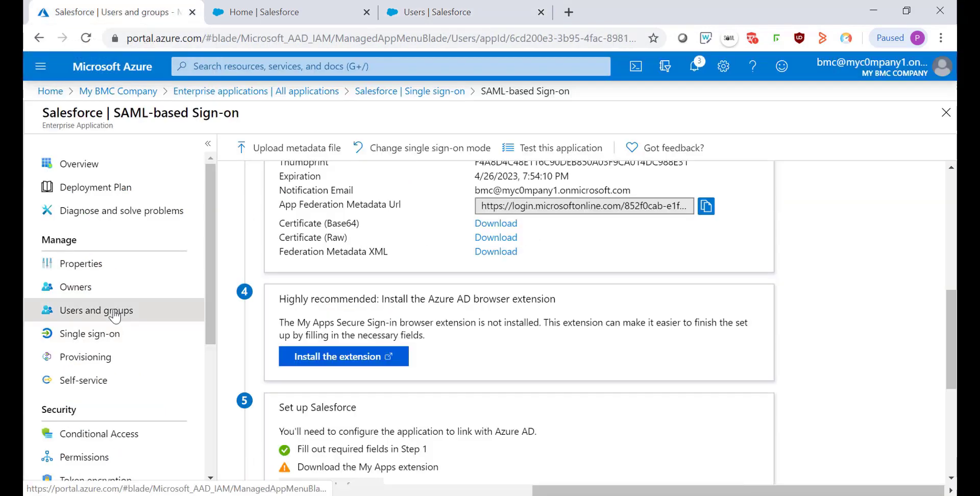
left_click(96, 309)
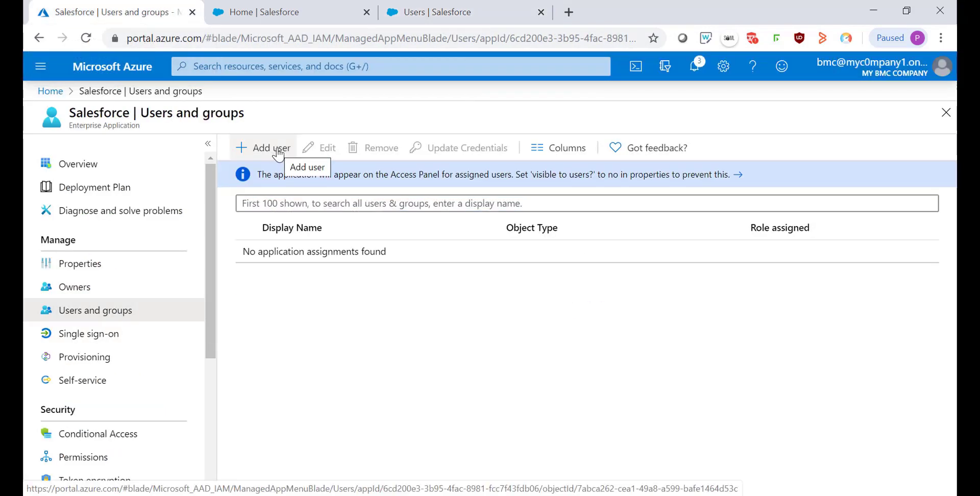
left_click(270, 148)
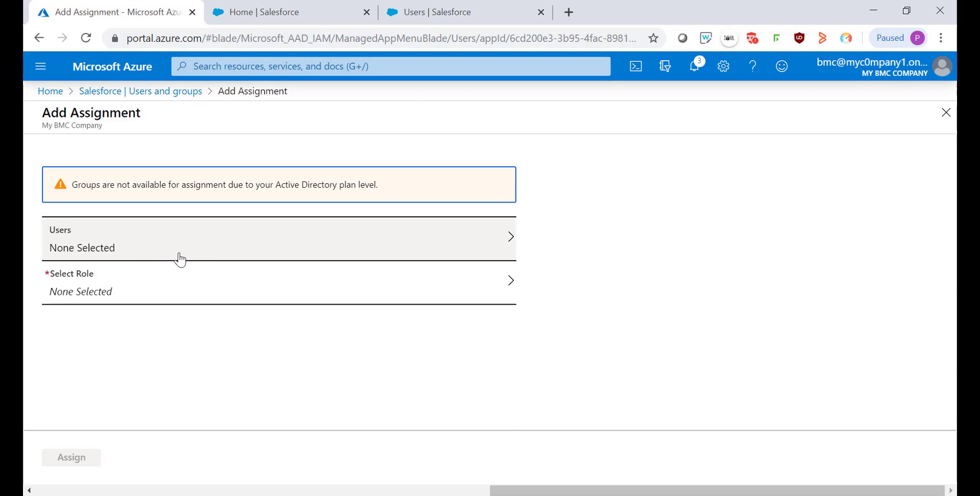
left_click(278, 238)
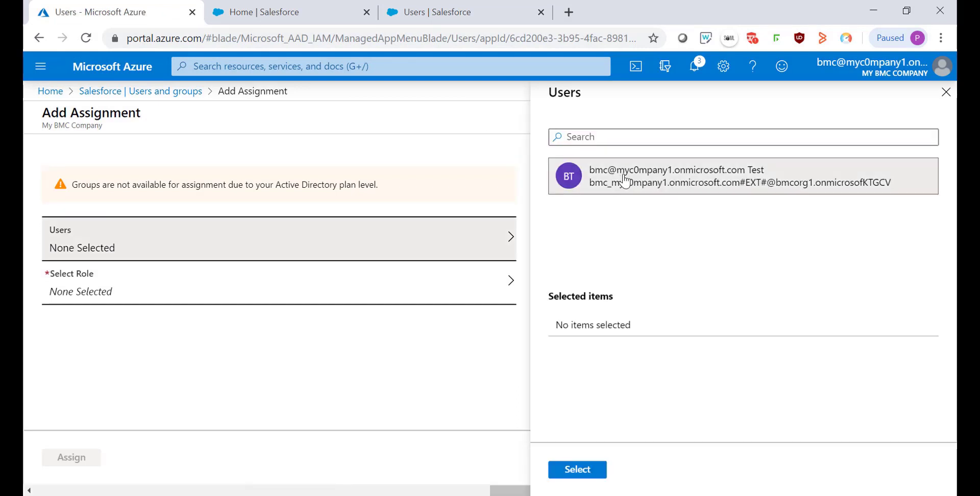
left_click(740, 175)
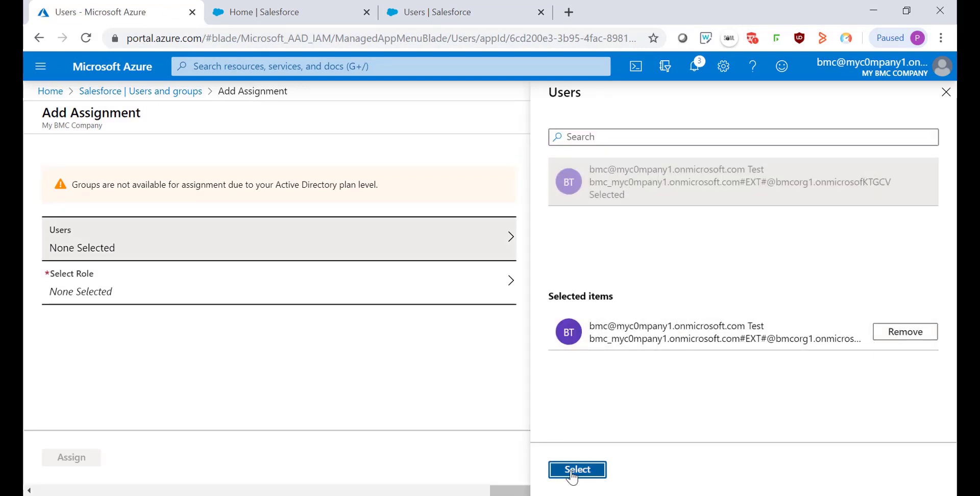
left_click(575, 469)
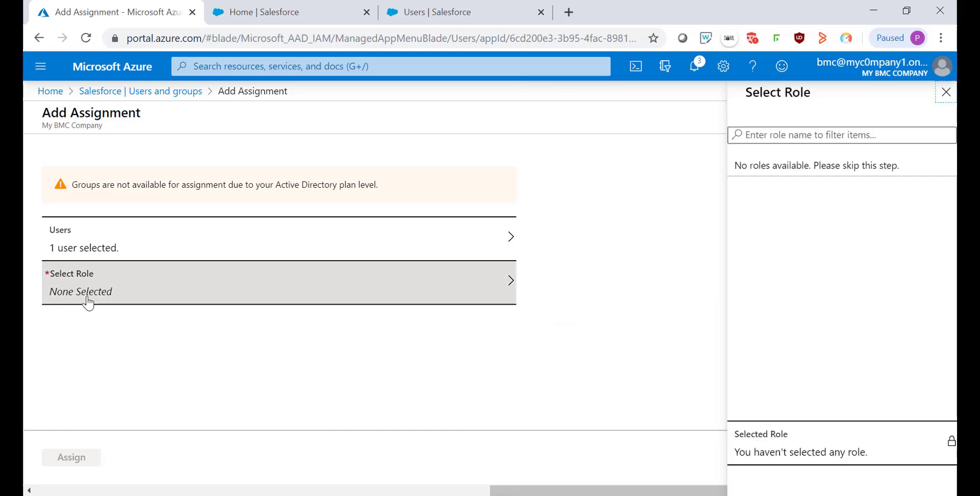
Assign the user with the System Administrator role, then open their profile's sign-in address
left_click(778, 370)
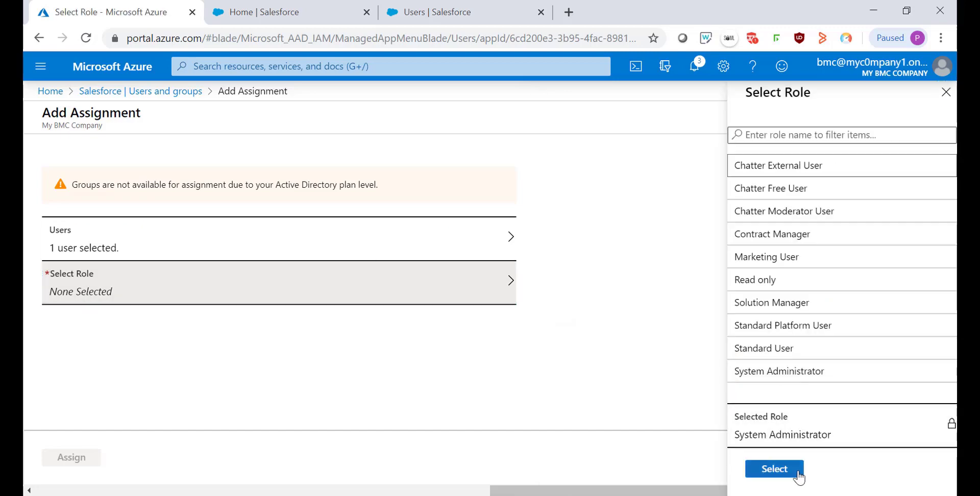
left_click(774, 468)
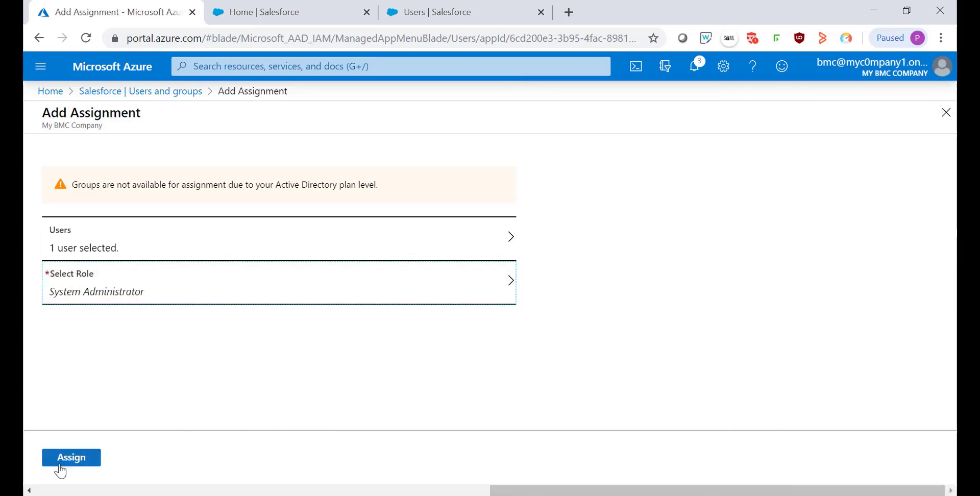
left_click(71, 457)
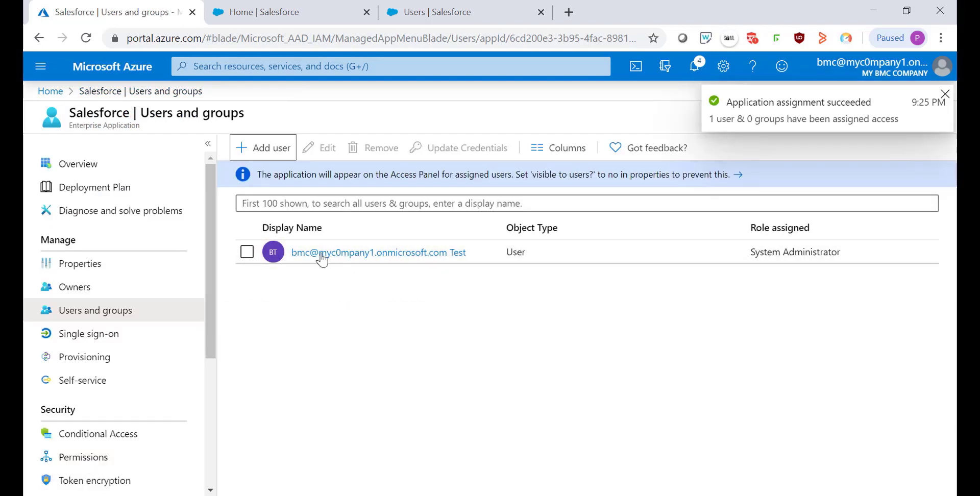
left_click(944, 94)
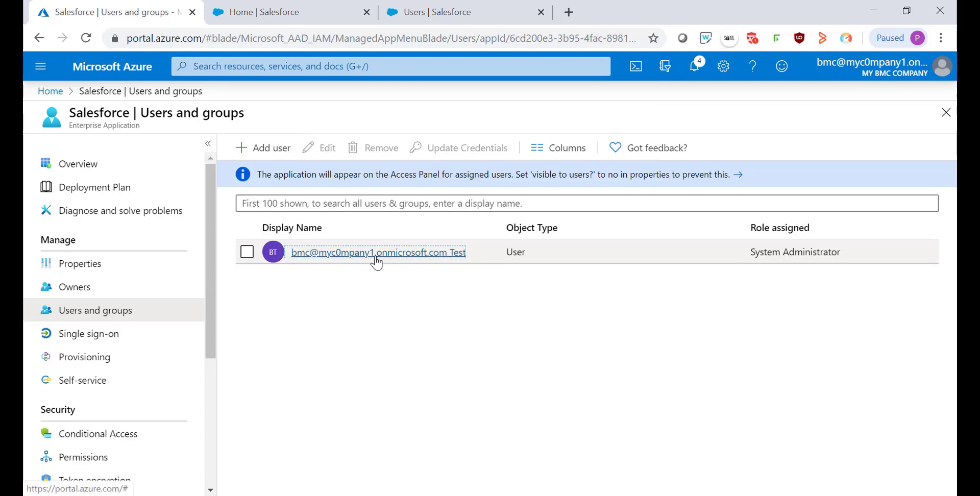
left_click(378, 253)
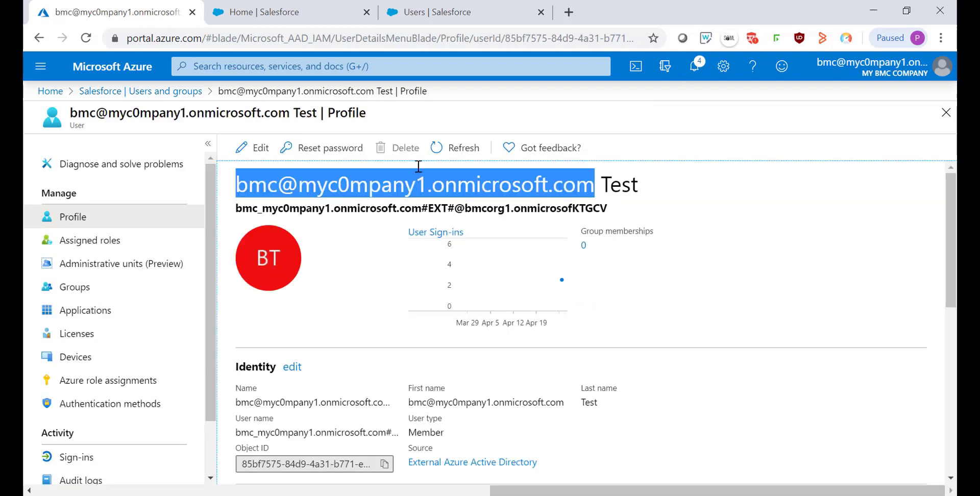
Enter c0mpany1.onmicrosoft.com as the Helpdesk Administrator's Federation ID and save the record
left_click(465, 12)
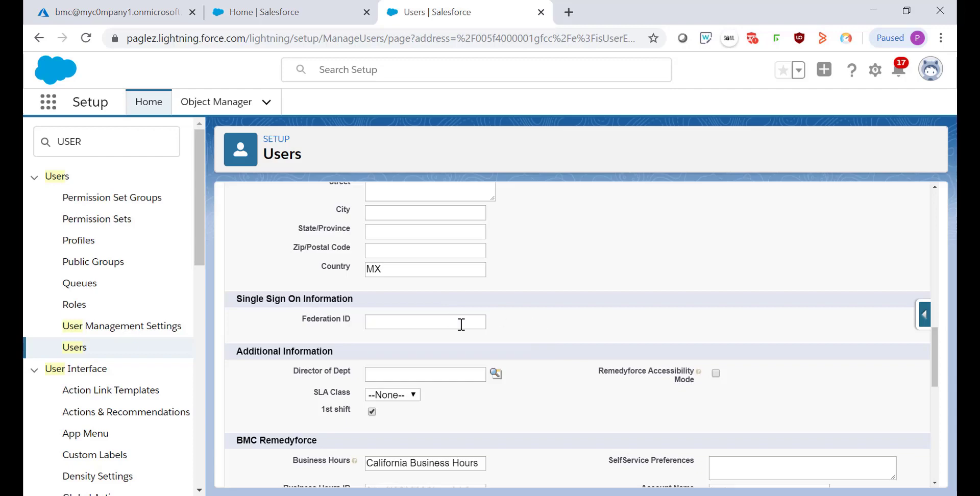
type("c0mpany1.onmicrosoft.com")
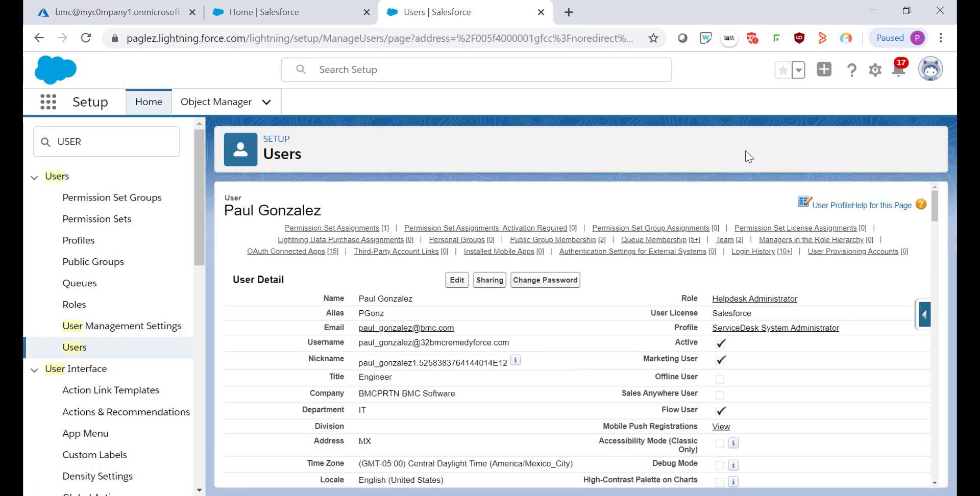
left_click(929, 70)
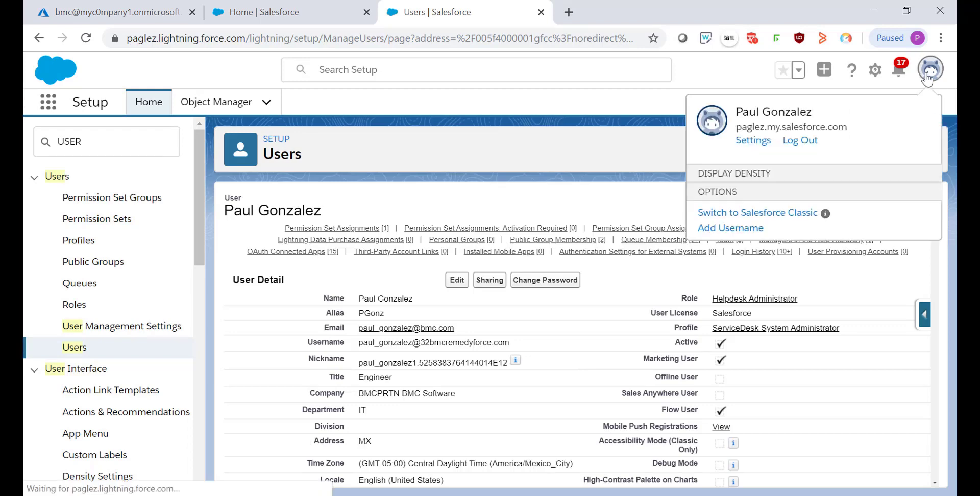
left_click(732, 173)
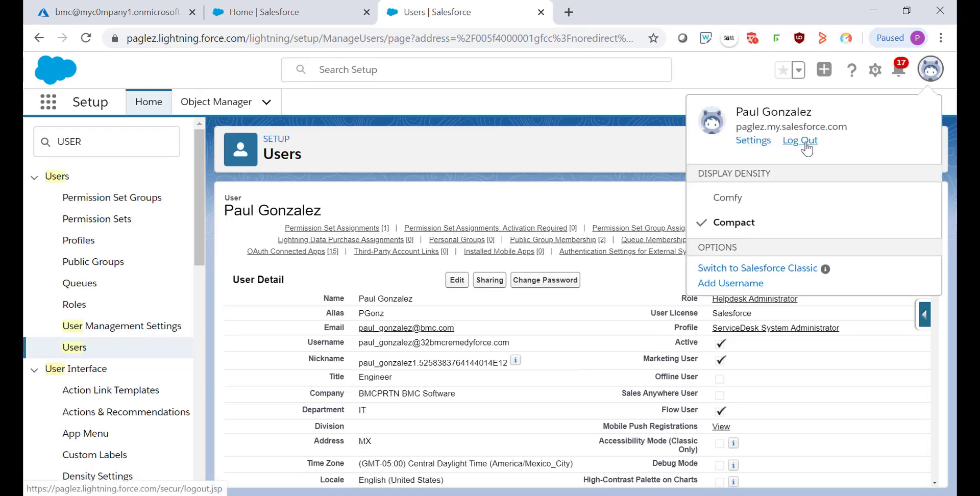
Log out and sign back in via Azure SSO with the Microsoft account, staying signed in
left_click(799, 140)
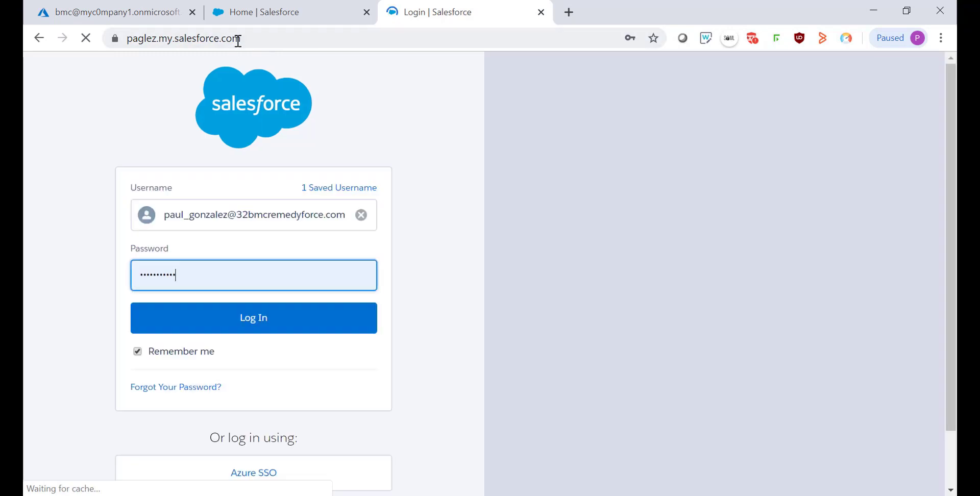
left_click(253, 317)
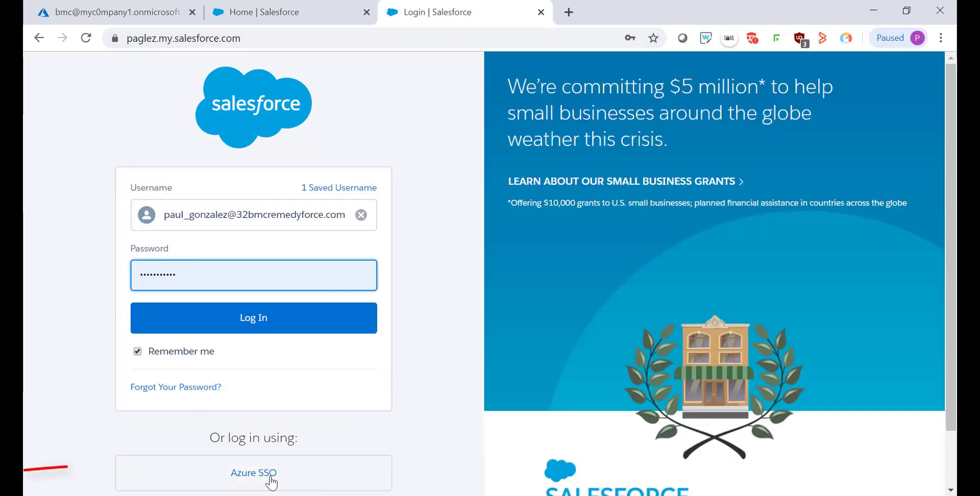
left_click(254, 472)
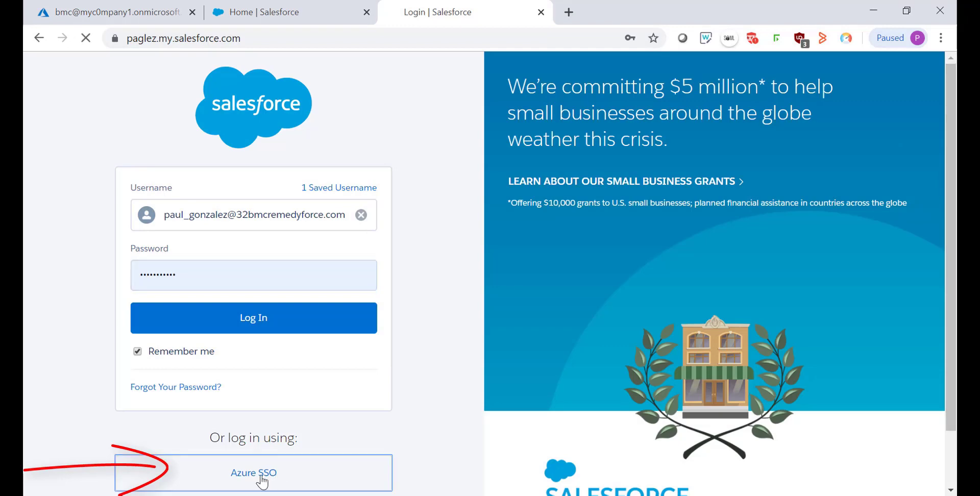
left_click(253, 472)
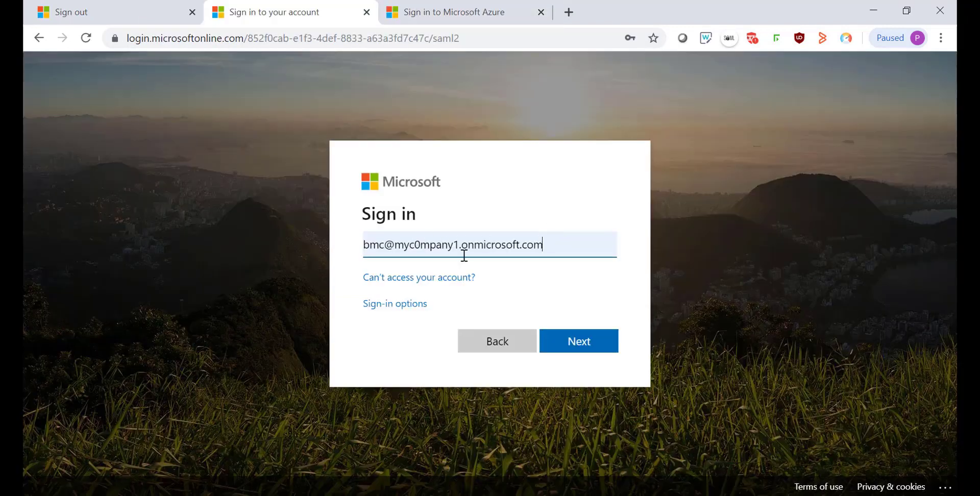
left_click(577, 340)
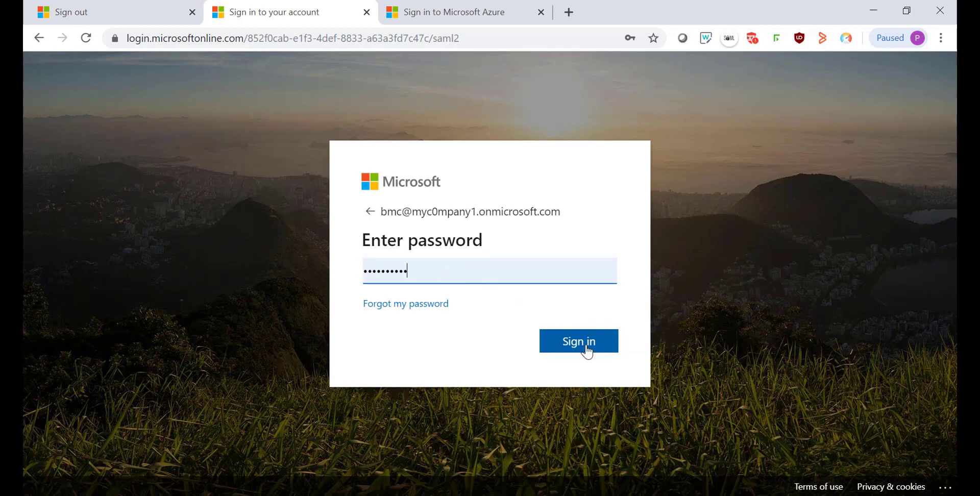
left_click(577, 341)
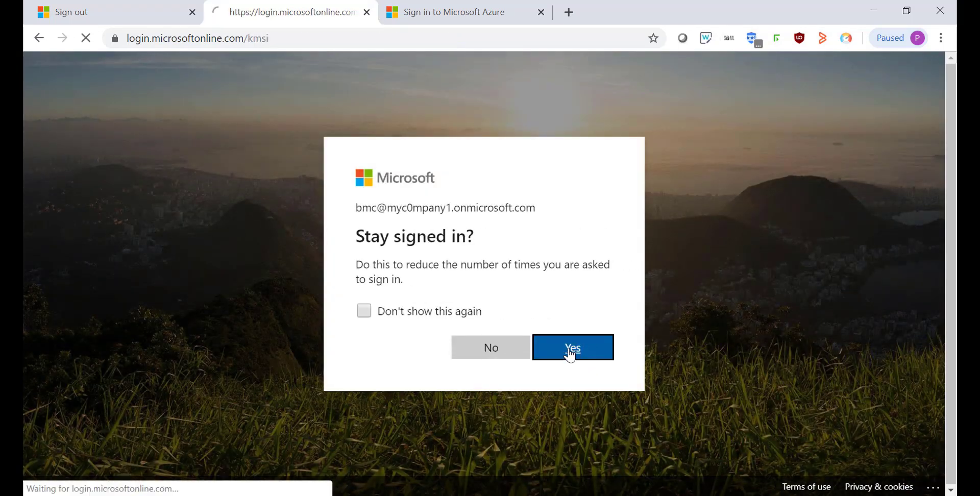
left_click(571, 347)
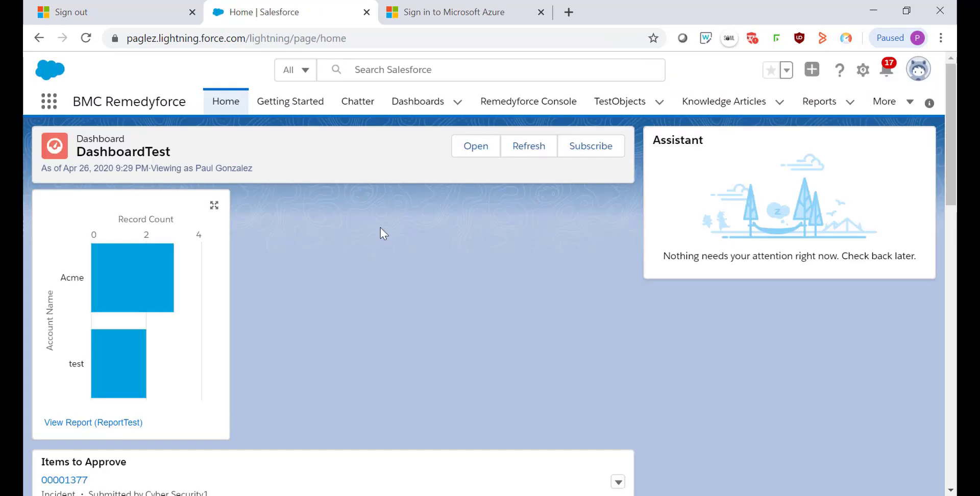